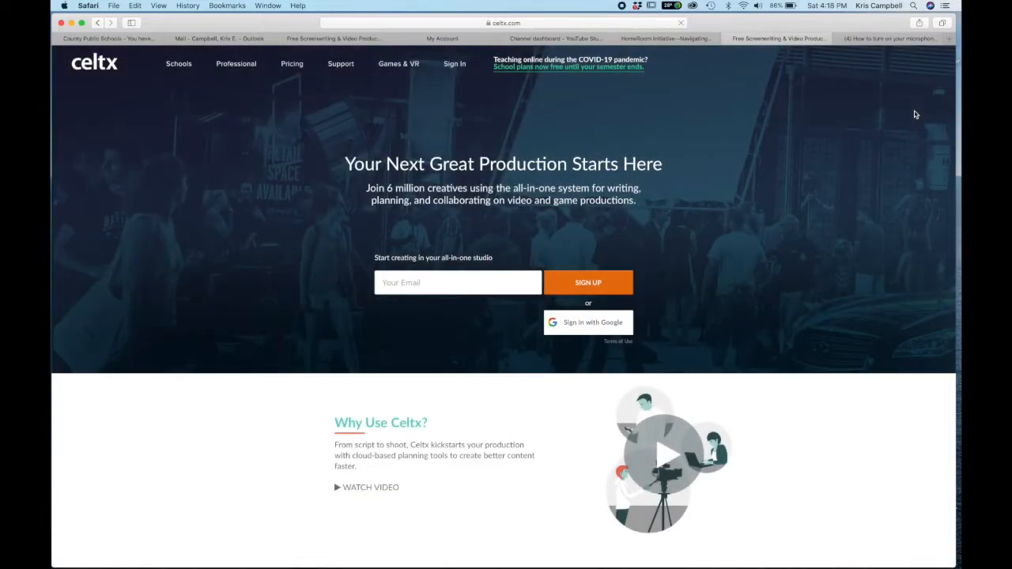
mouse_move(700, 88)
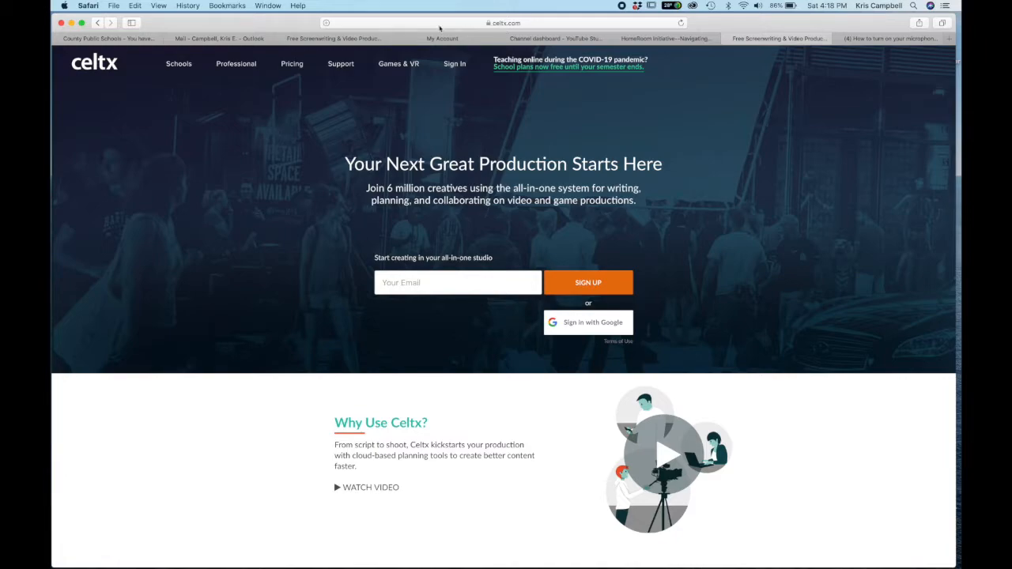
mouse_move(328, 243)
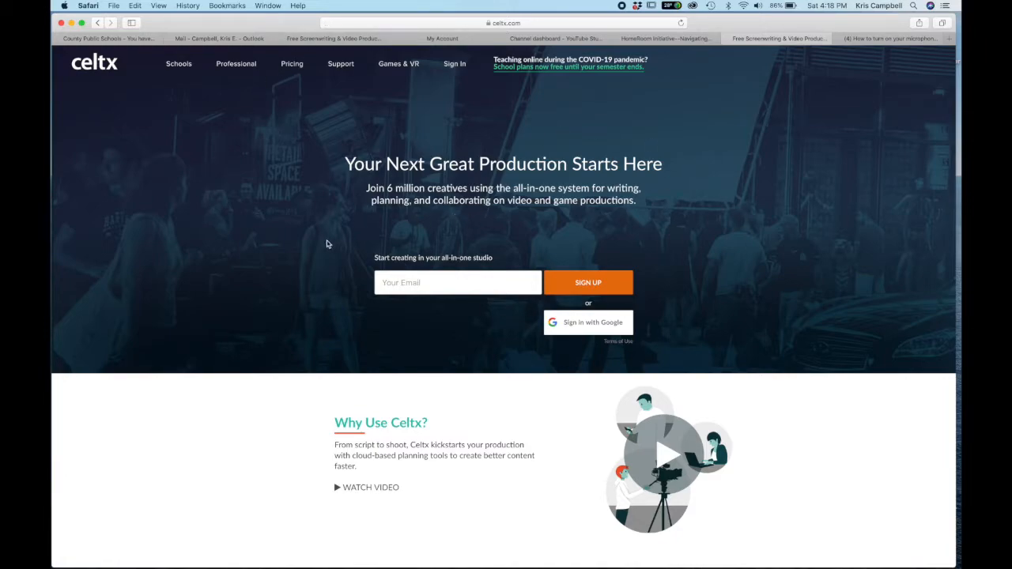
mouse_move(416, 126)
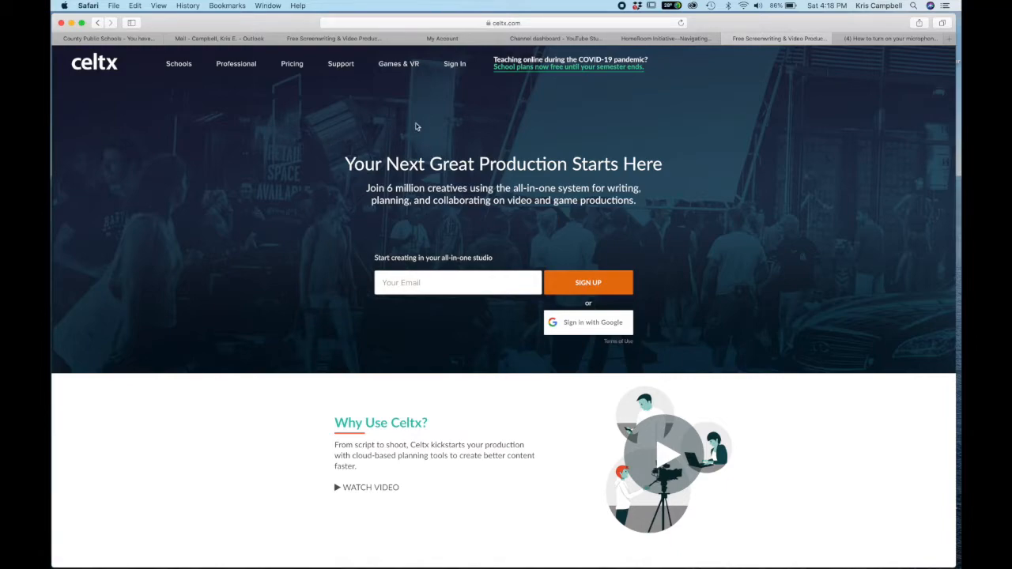
mouse_move(450, 121)
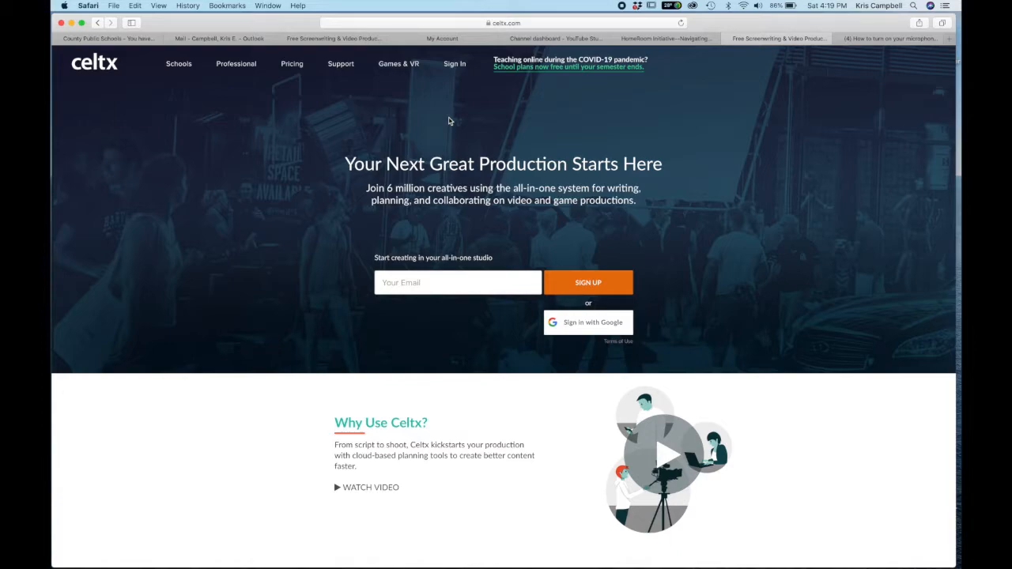
mouse_move(460, 67)
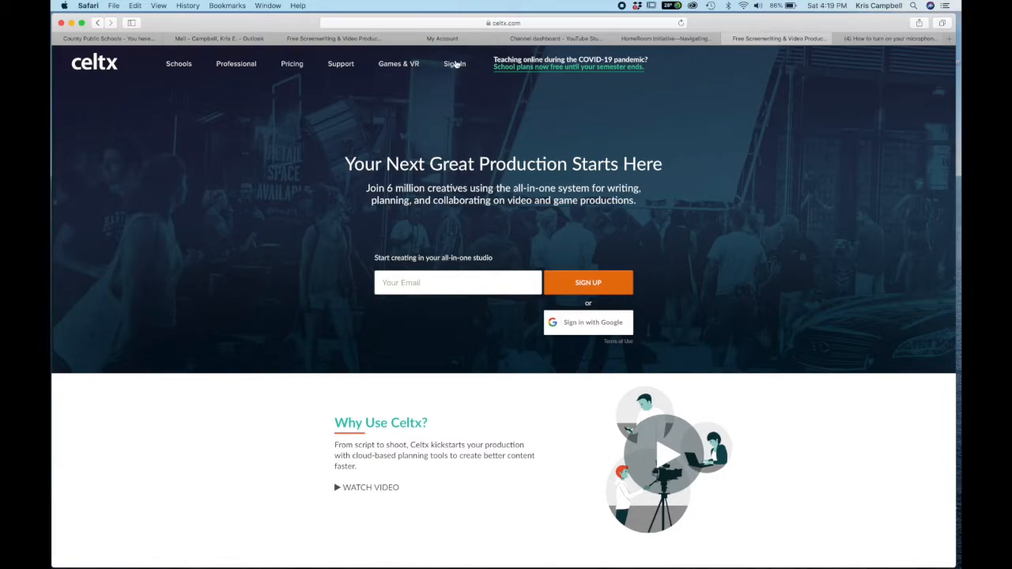
Step: Log in to the Celtx school account with its password to reach the projects dashboard
left_click(455, 64)
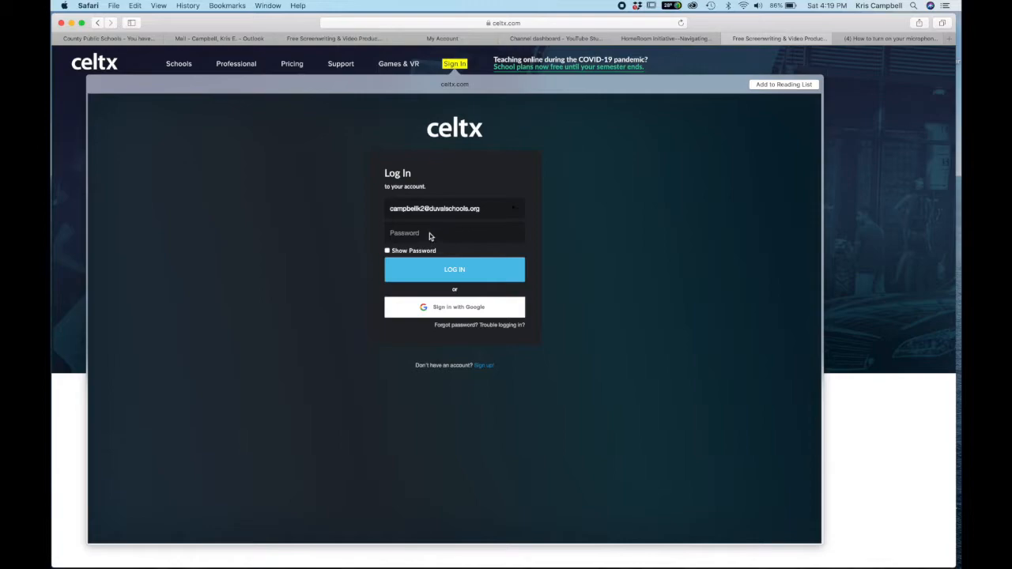
mouse_move(466, 217)
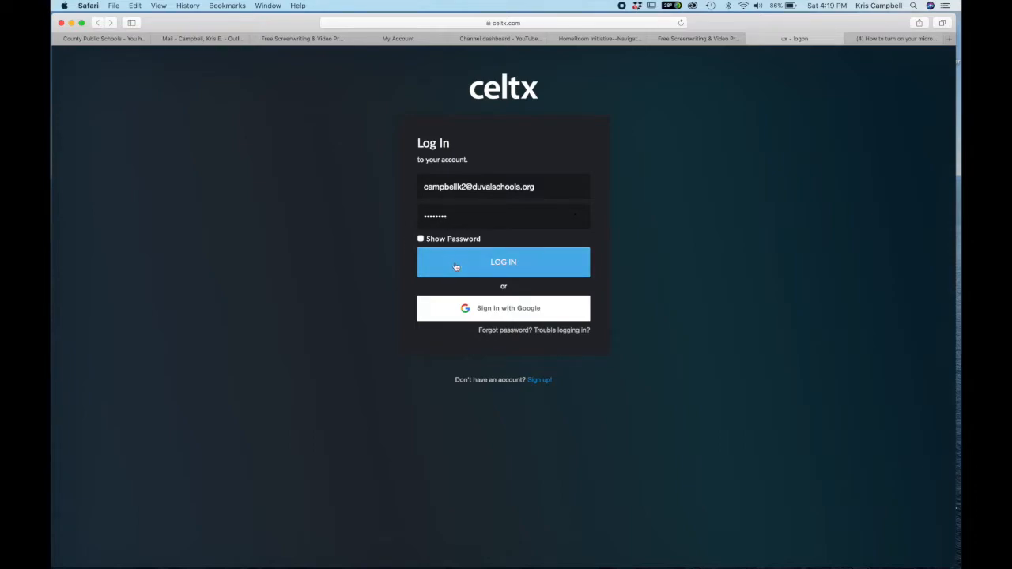
left_click(503, 262)
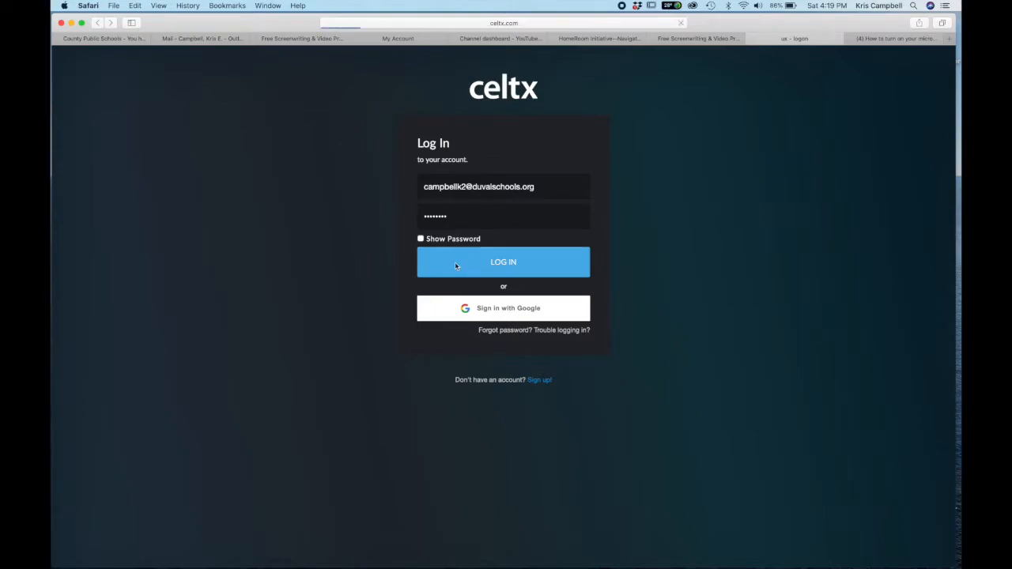
left_click(503, 262)
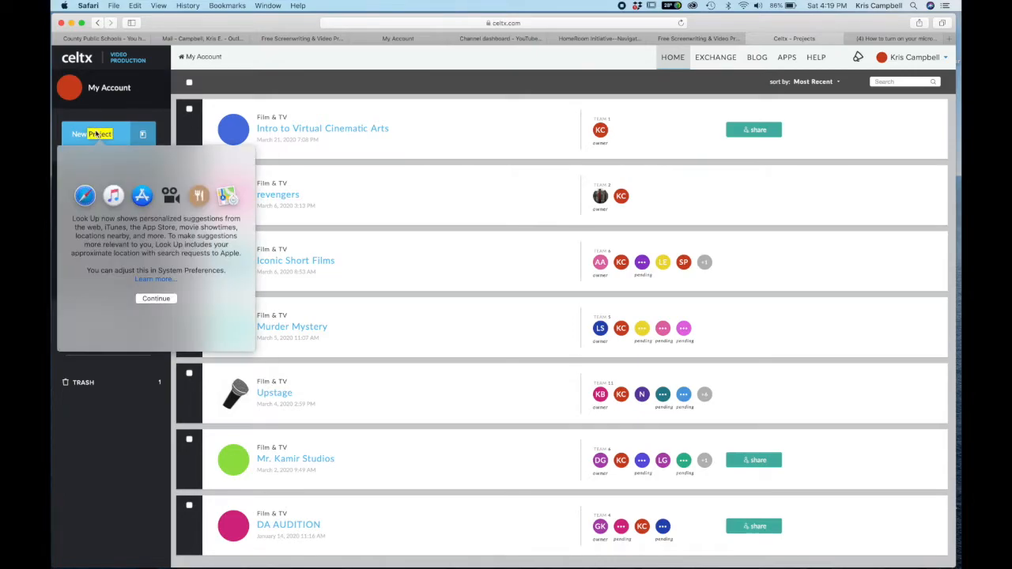
Step: Start a new Film & TV project and name it 'I miss school Campbell'
left_click(92, 133)
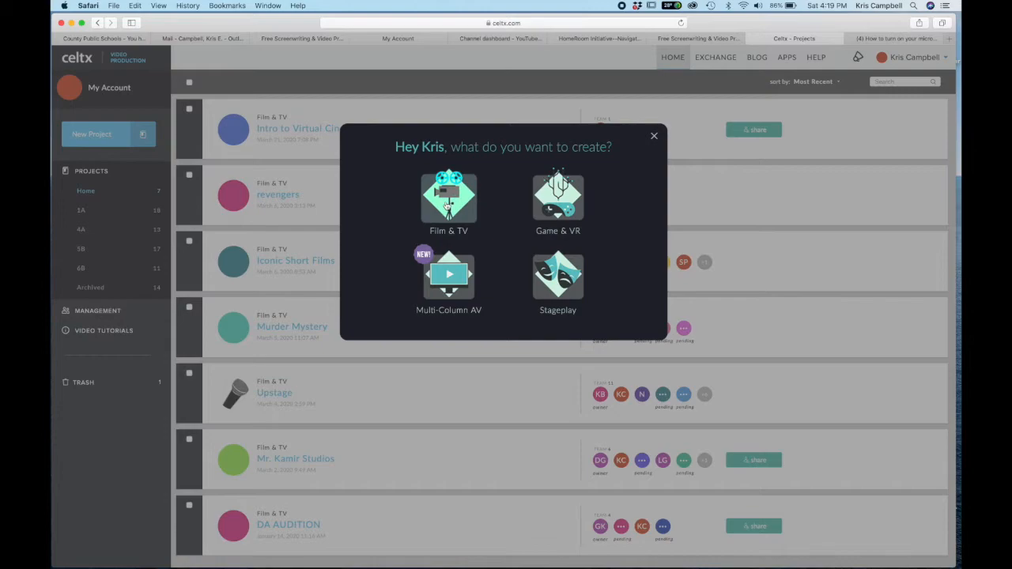
left_click(448, 202)
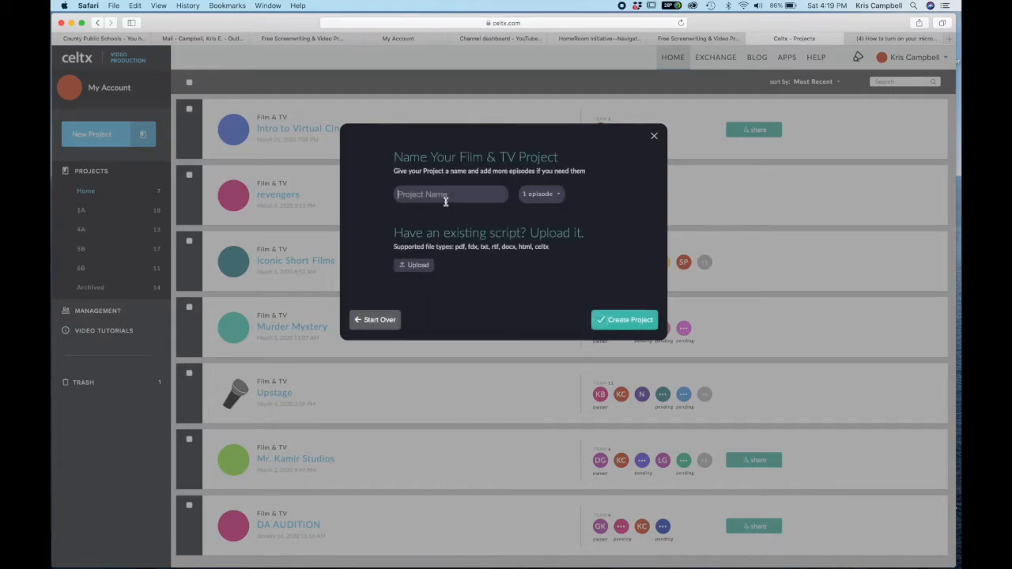
left_click(450, 194)
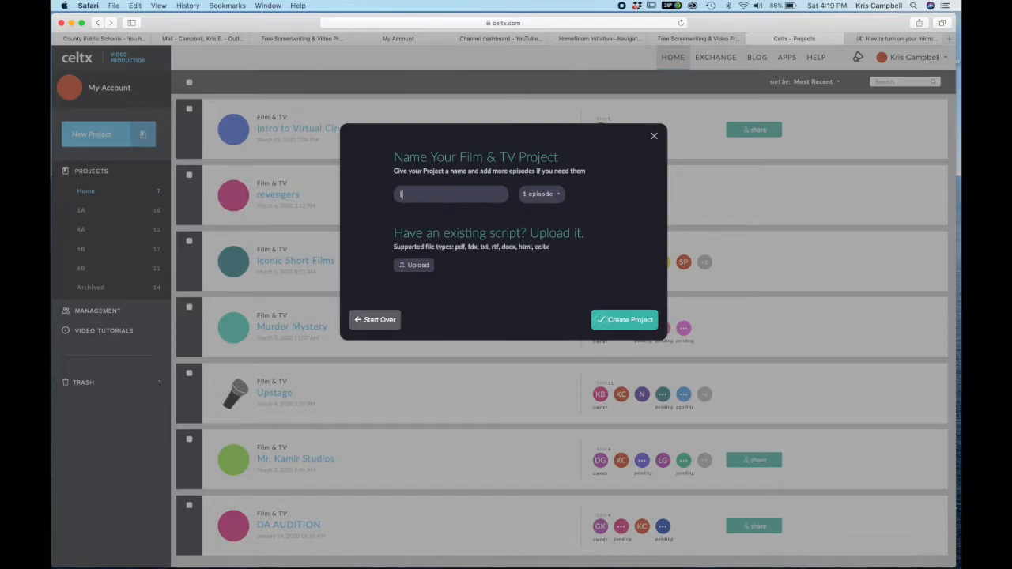
type("I miss school")
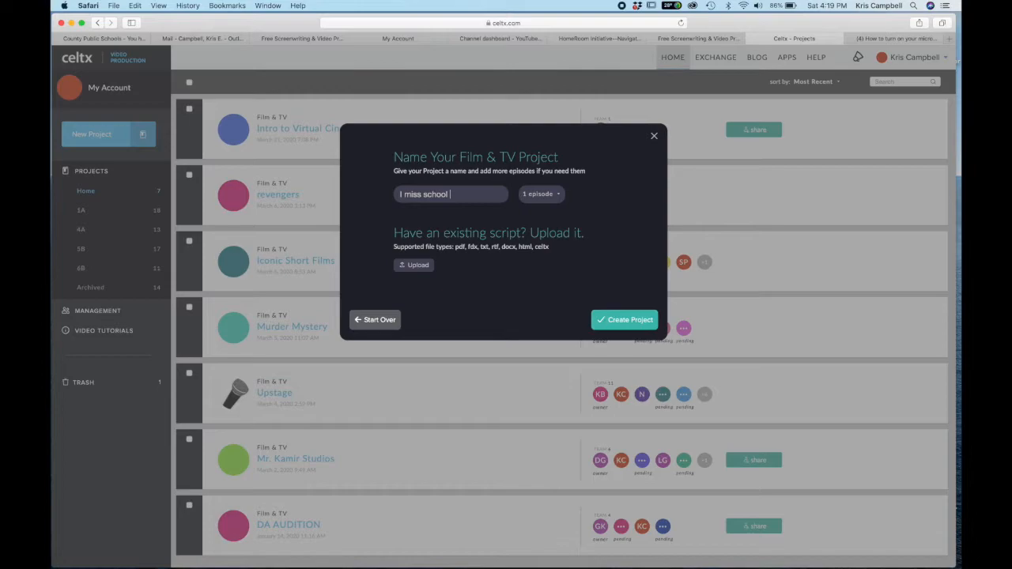
type("Campb")
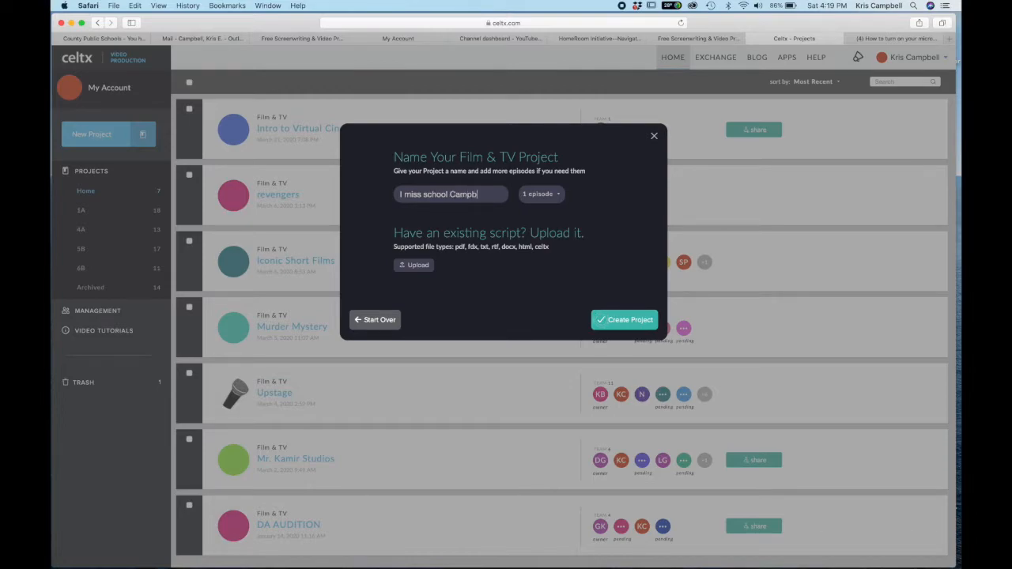
type("ell")
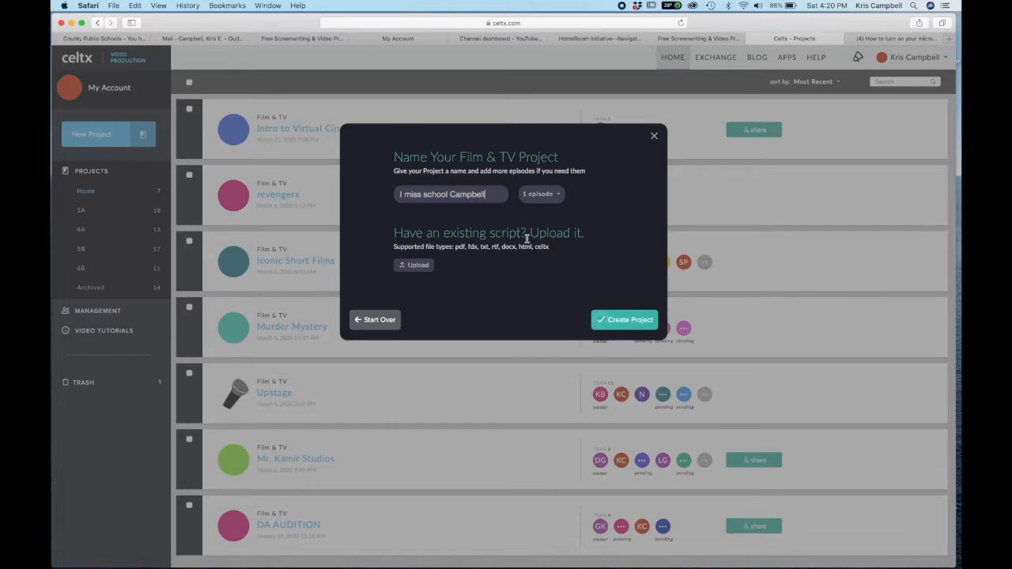
left_click(624, 319)
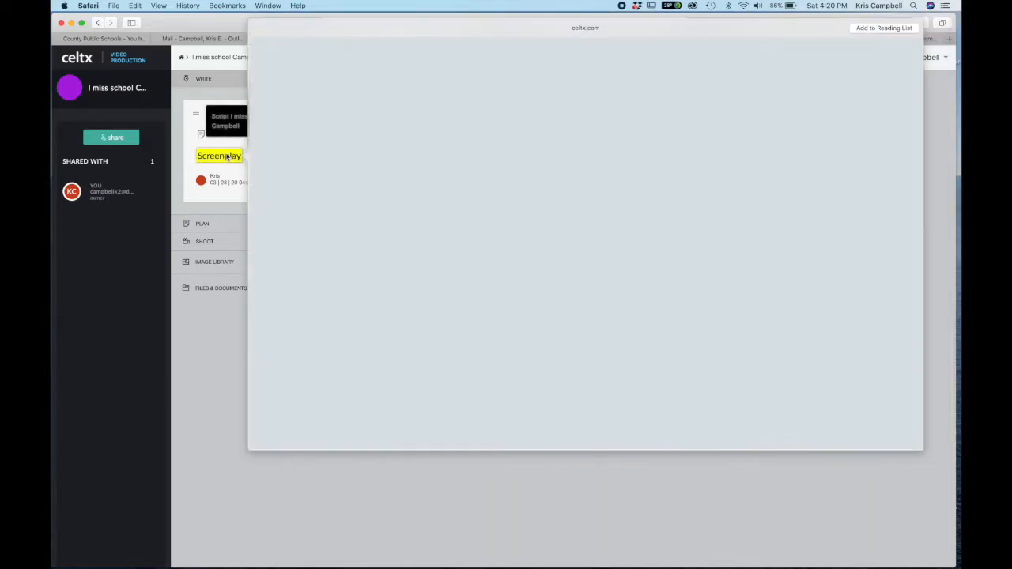
Step: Open the blank Screenplay script and display the element-type dropdown list
left_click(219, 156)
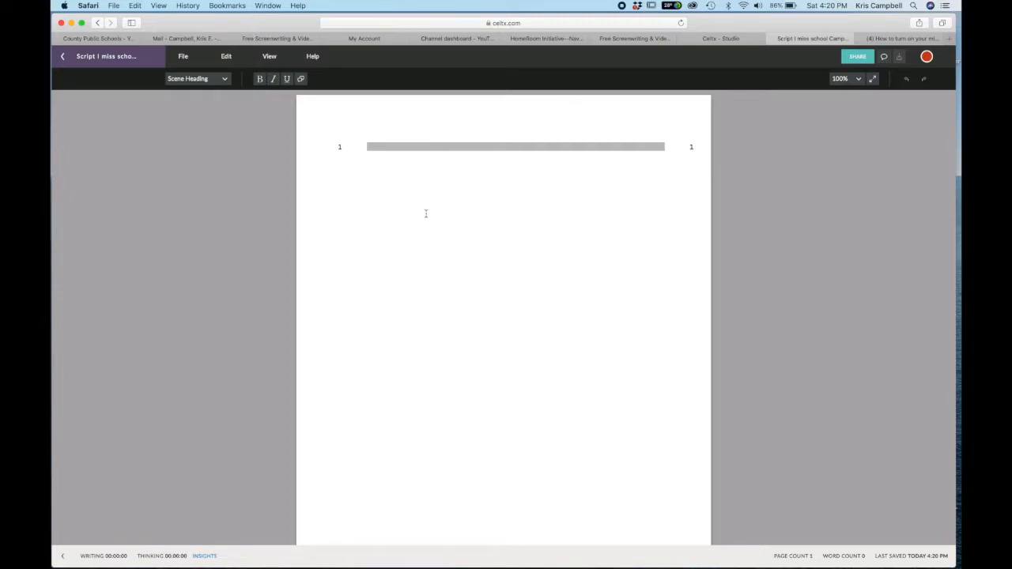
left_click(927, 56)
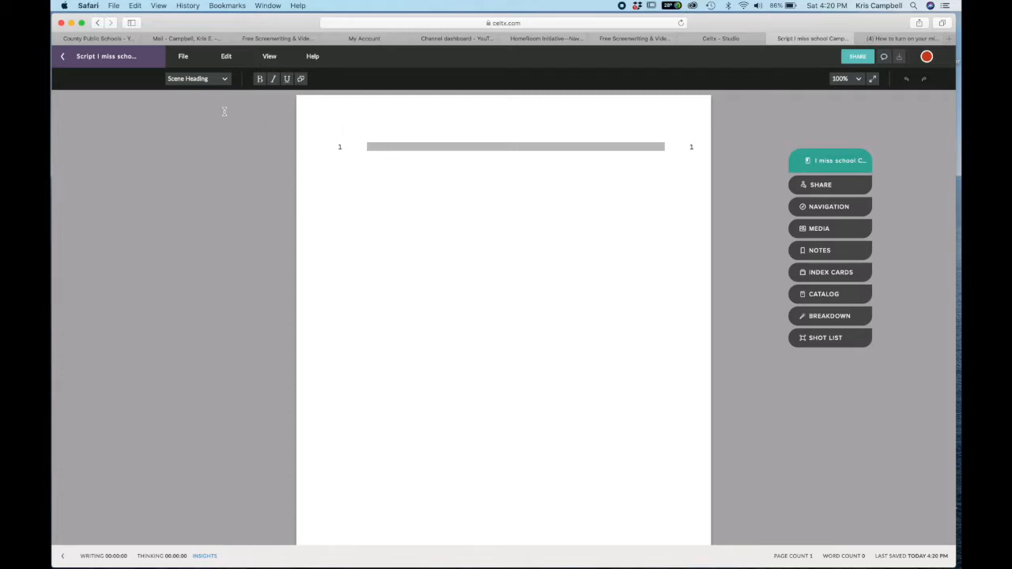
left_click(196, 78)
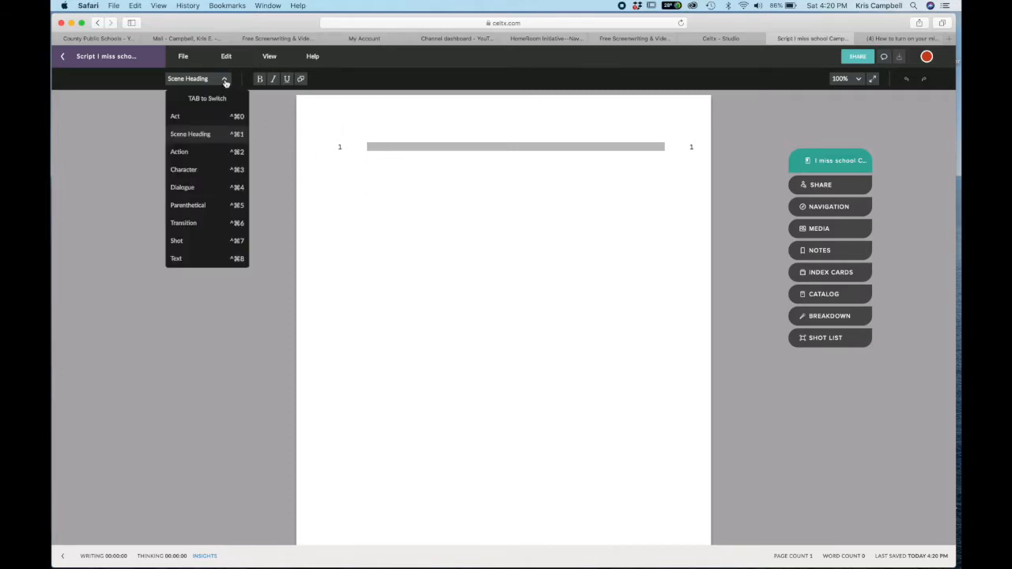
mouse_move(190, 134)
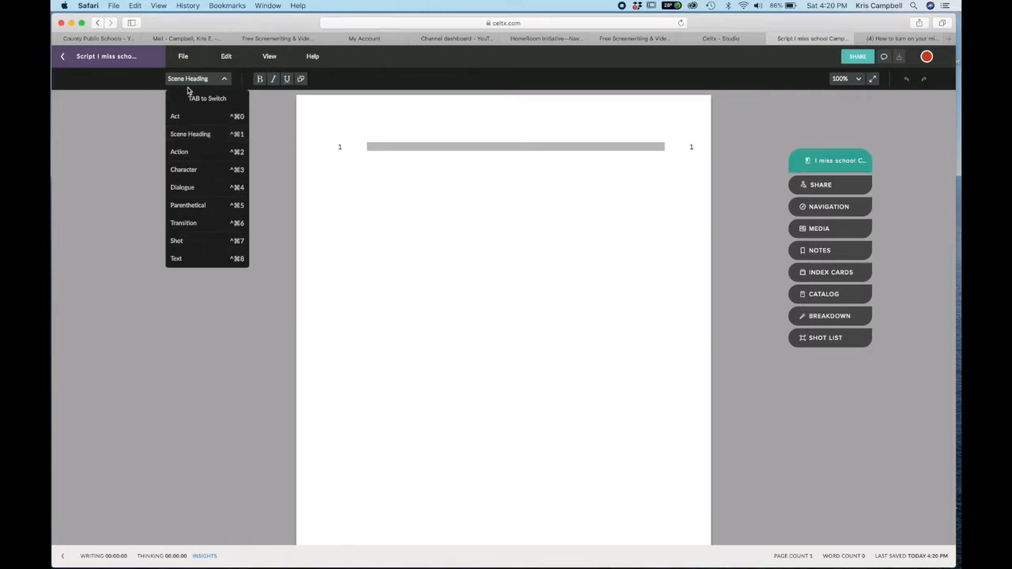
mouse_move(195, 262)
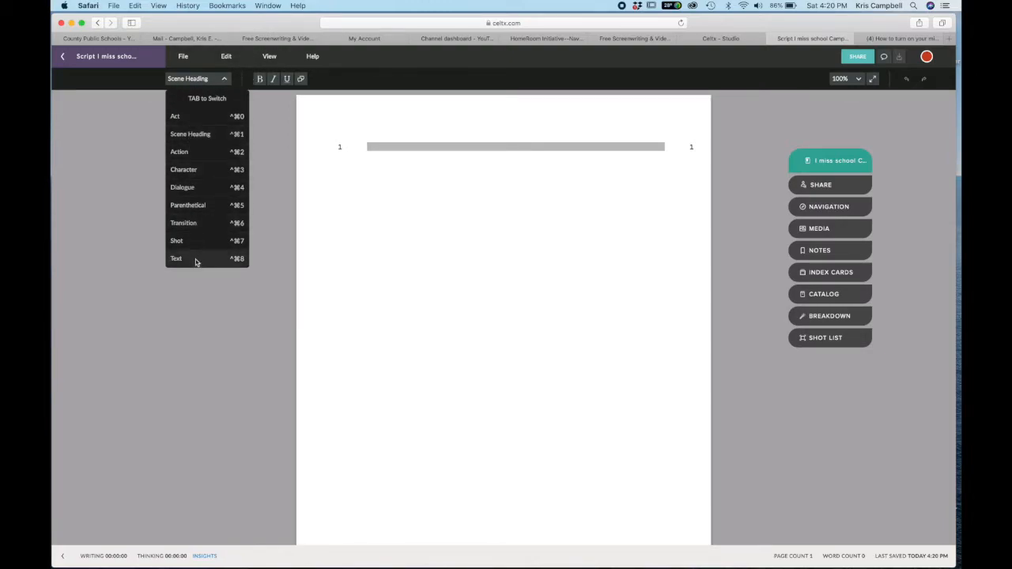
mouse_move(175, 117)
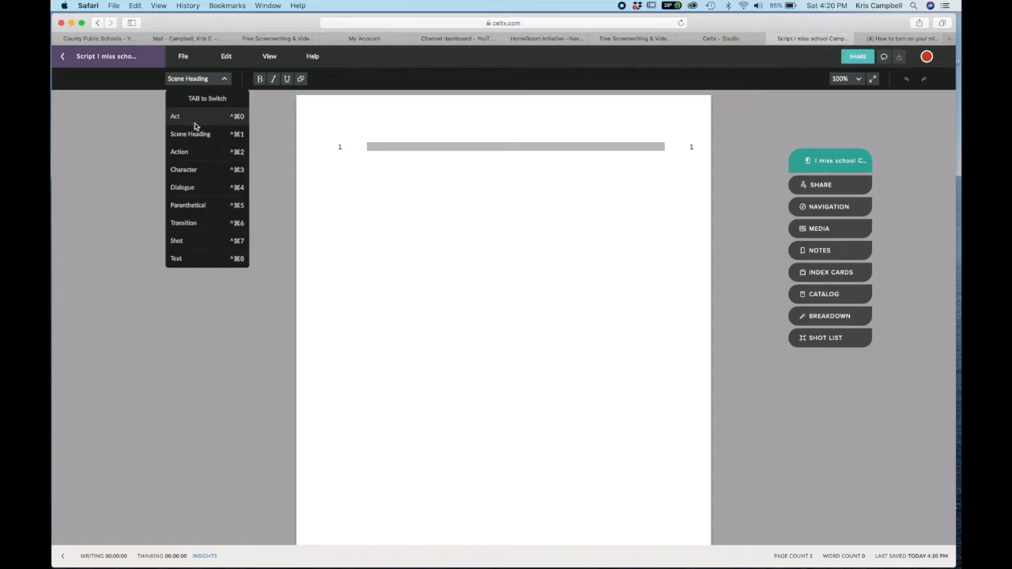
mouse_move(177, 122)
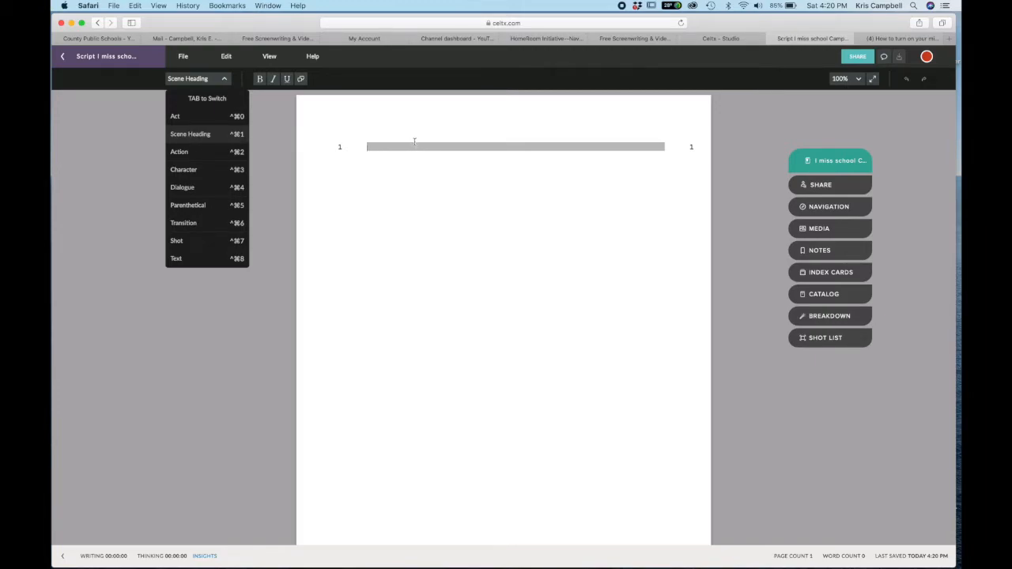
Step: Type the heading 'INT. CAMPBELL'S HOUSE - DAY' and make the next line Action
type("INT.")
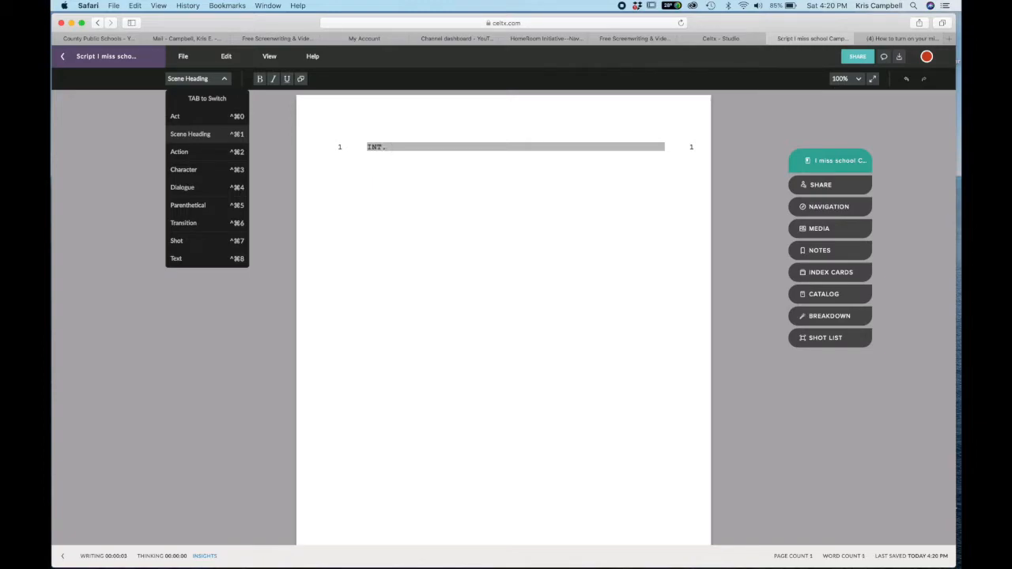
type("CAMPBELL")
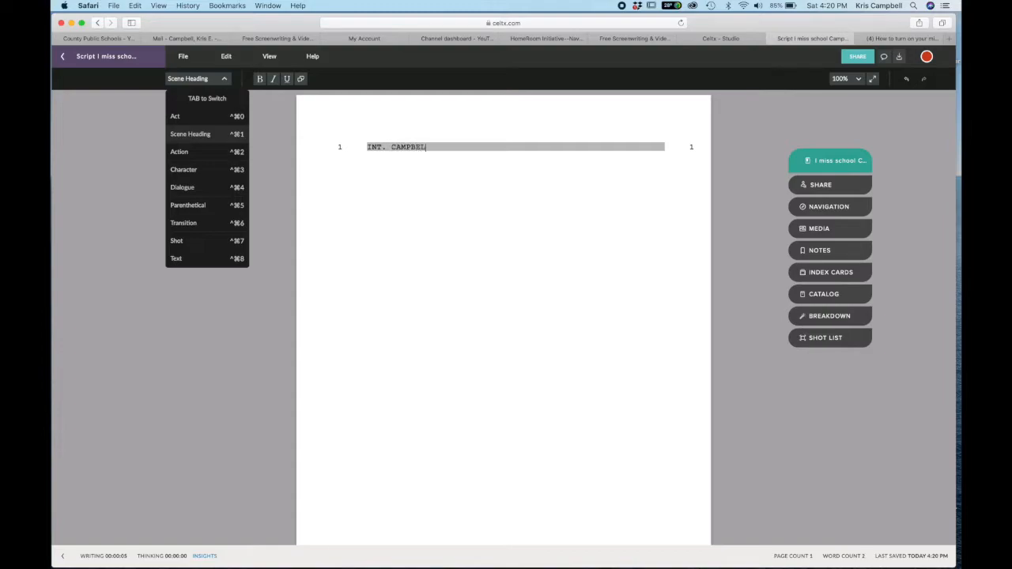
type("'S")
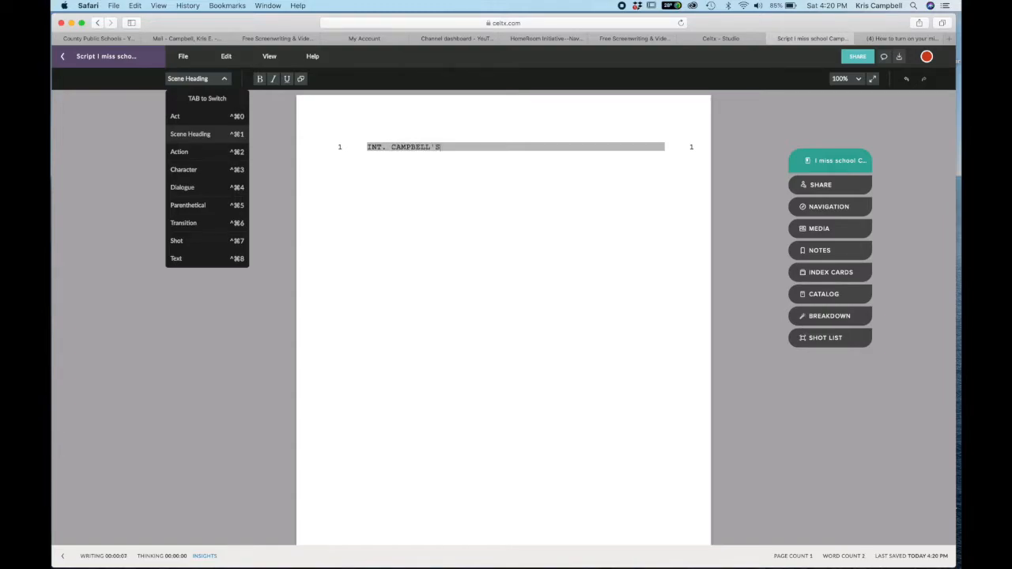
type("HOUSE")
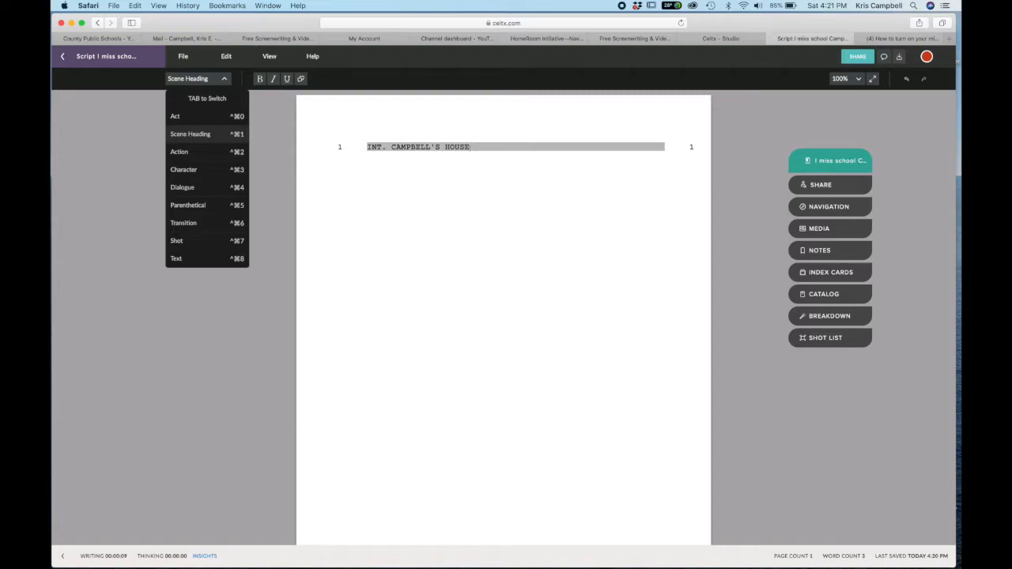
type("- D")
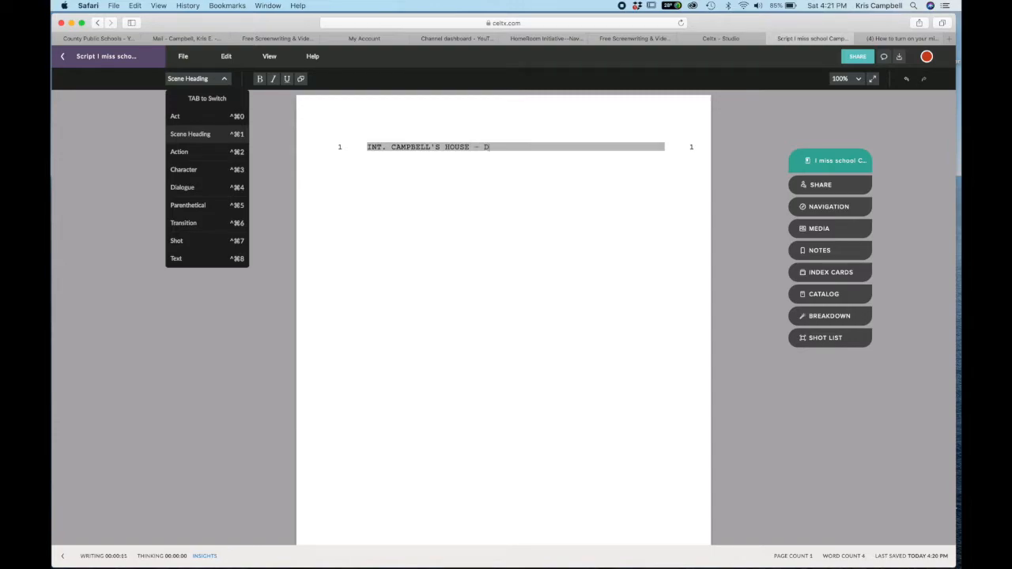
type("AY")
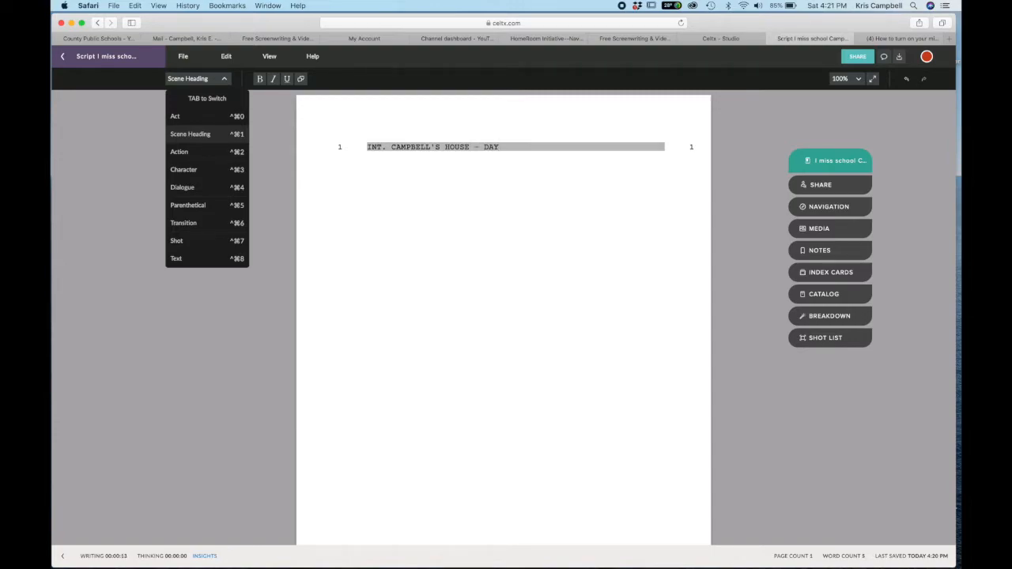
left_click(178, 151)
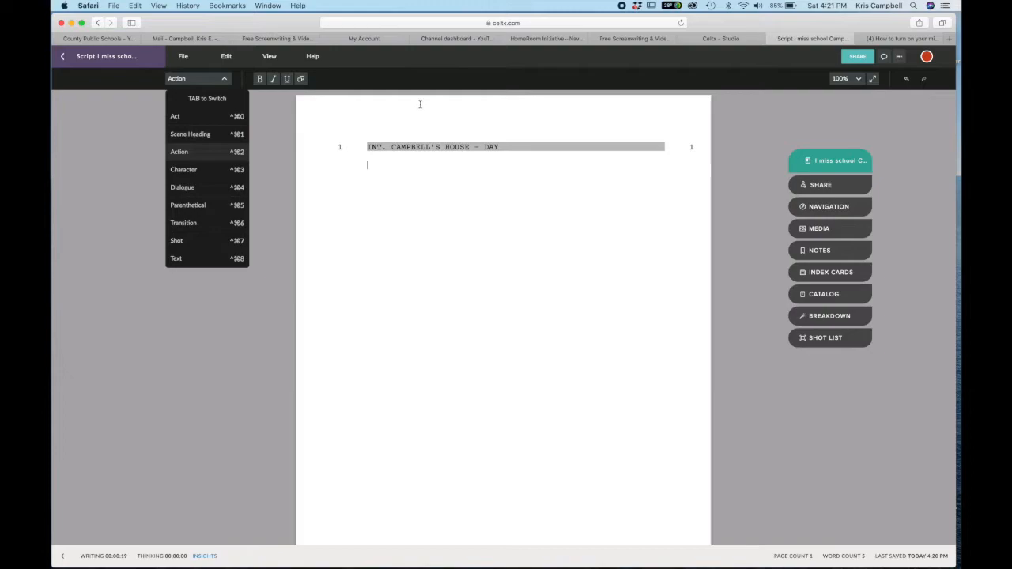
Step: Write the action 'MS. CAMPBELL, a school teacher is sitting in front the camera.'
type("M")
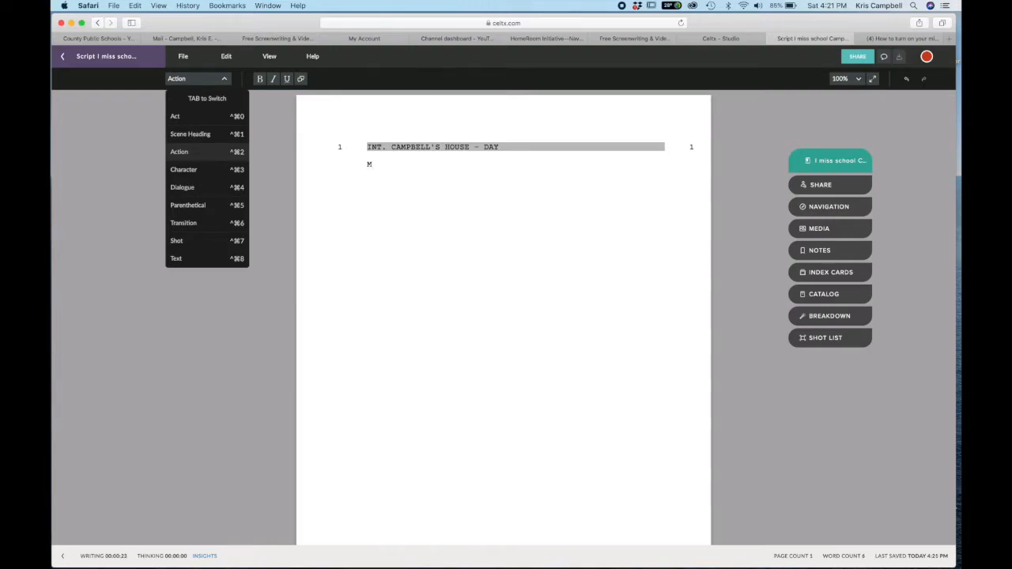
type("S. C")
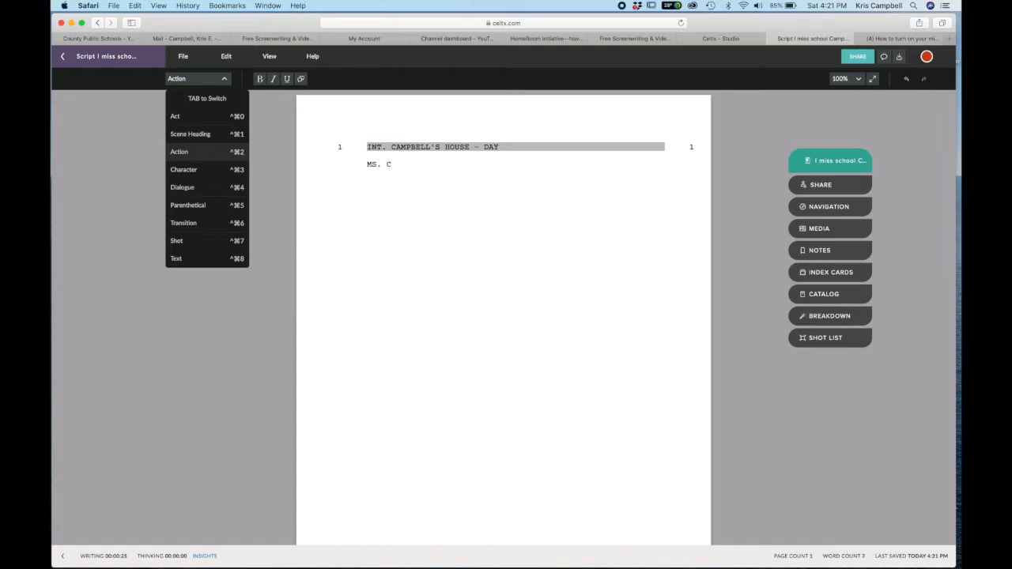
type("AMPB")
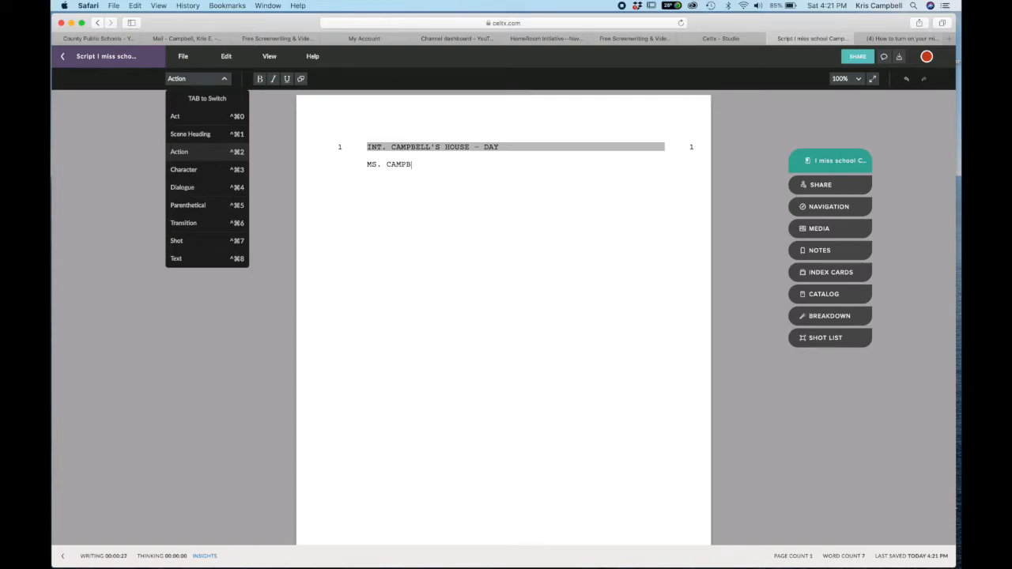
type("ELL")
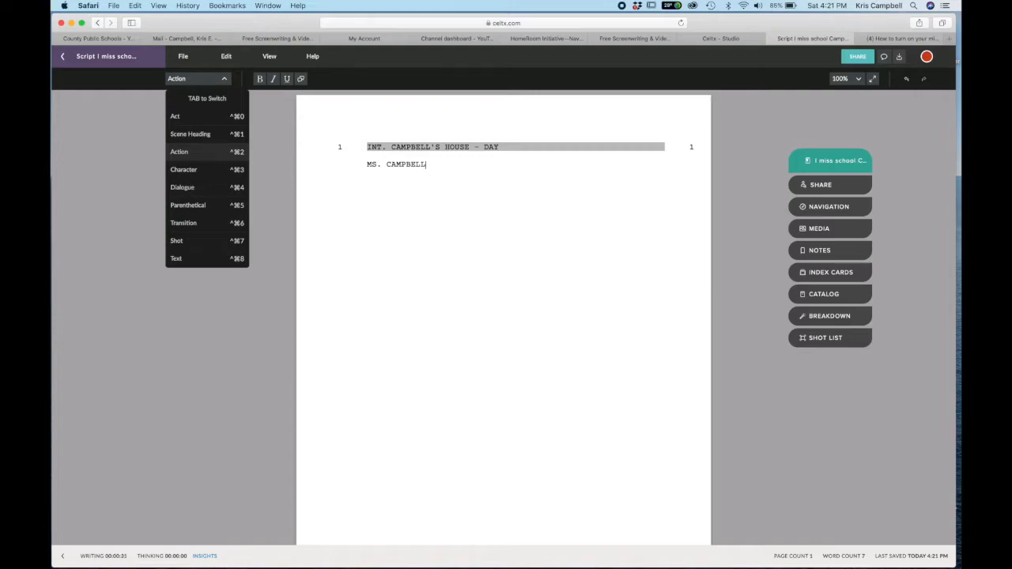
type(", a")
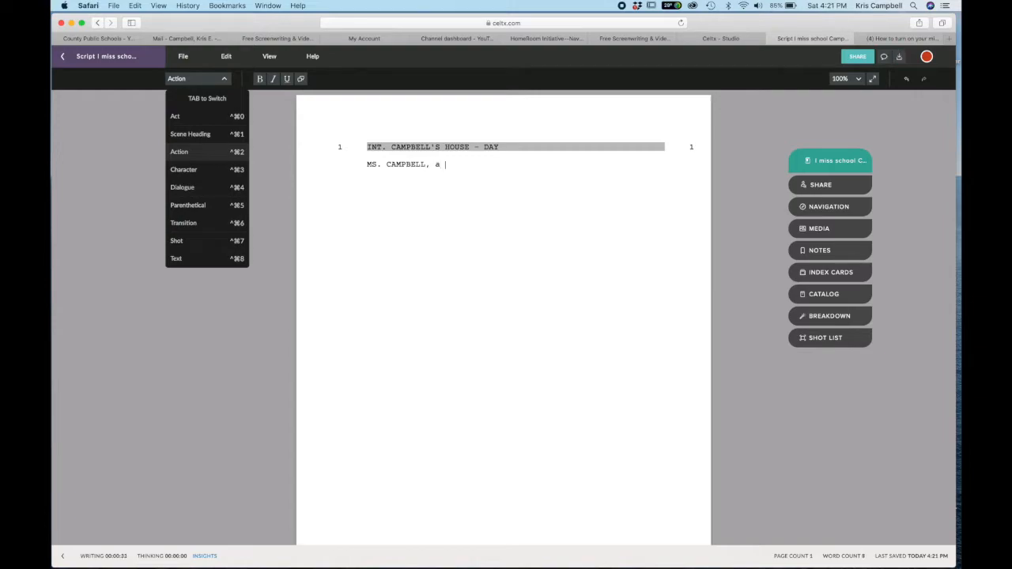
type("school teacher i")
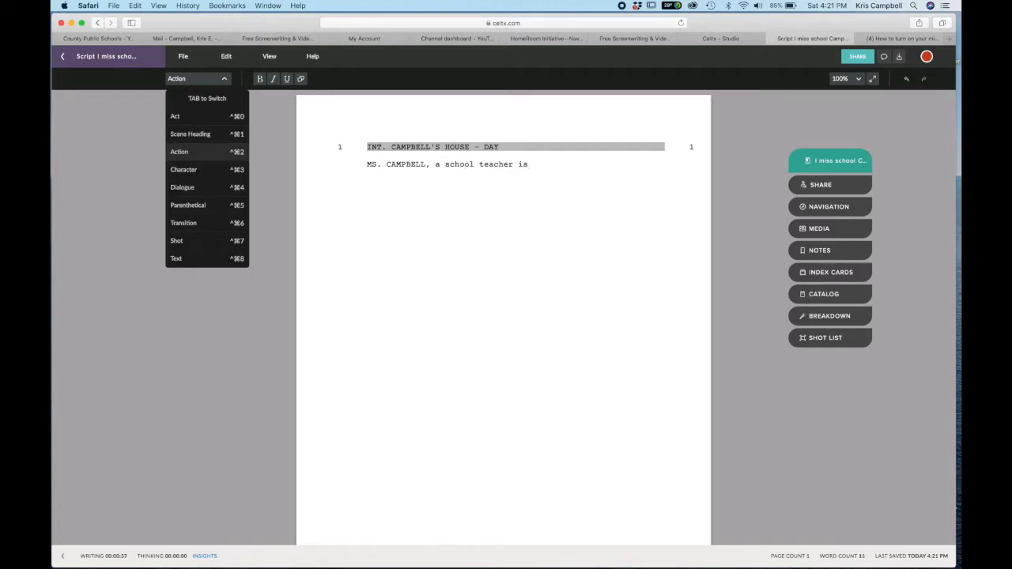
type("sitting in f")
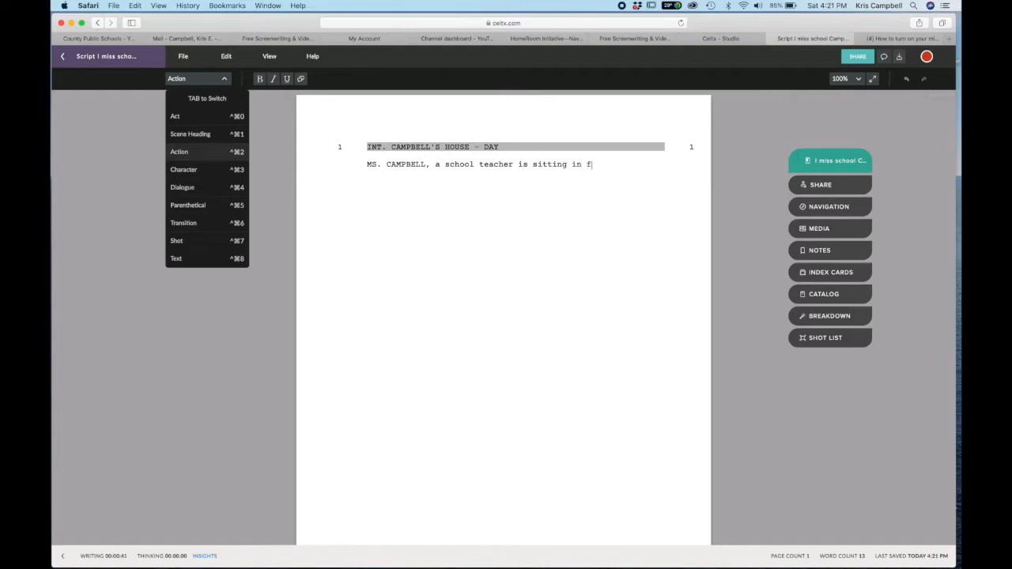
type("ront the cam")
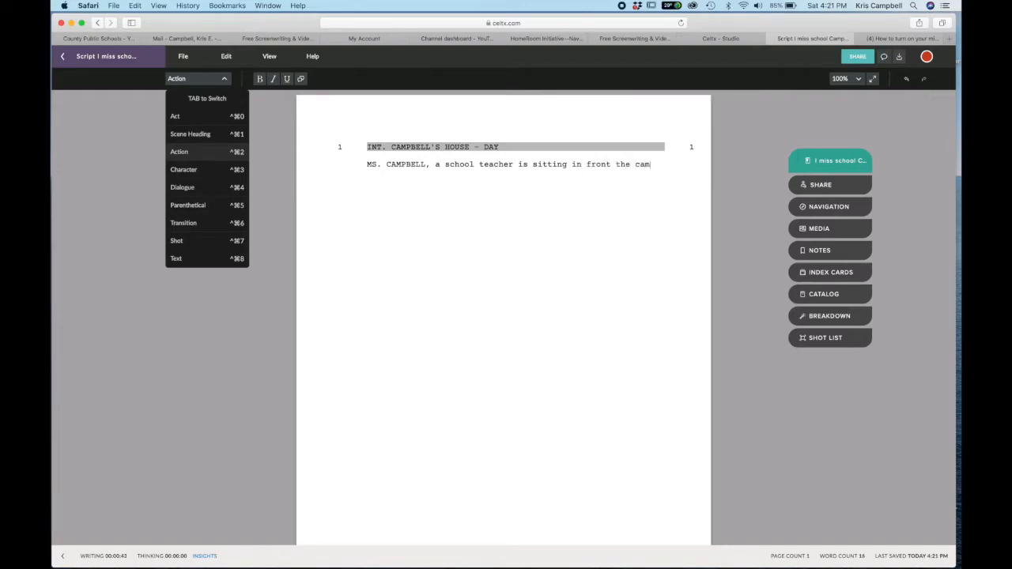
type("era.")
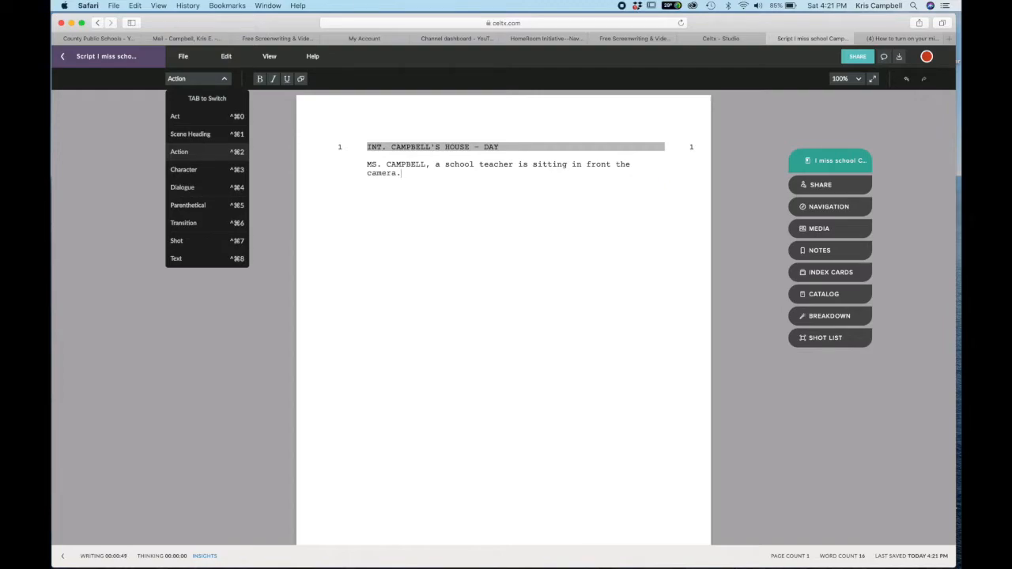
mouse_move(363, 80)
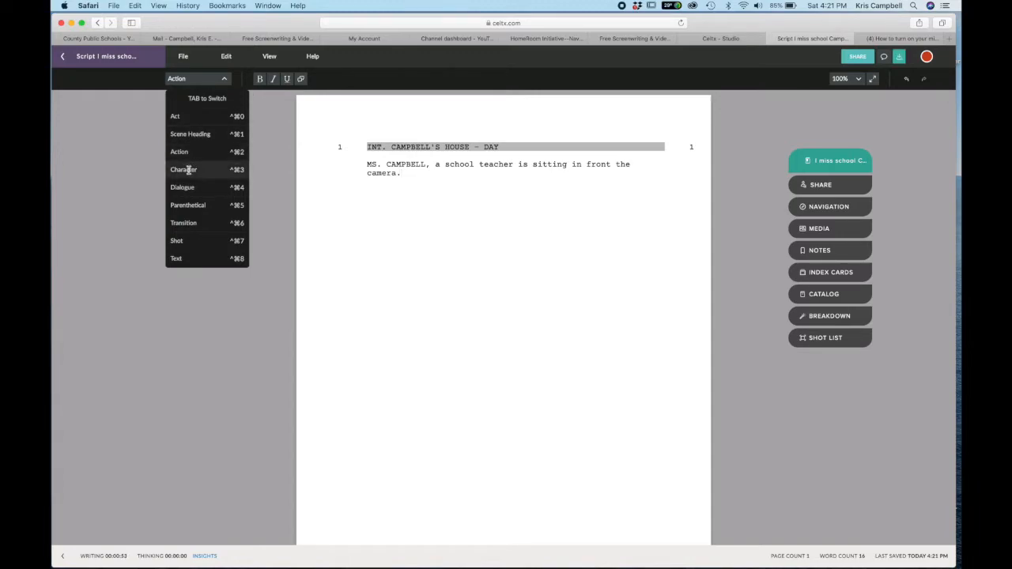
Step: Add the MS. CAMPBELL character cue with the dialogue 'Hello everyone!'
left_click(183, 169)
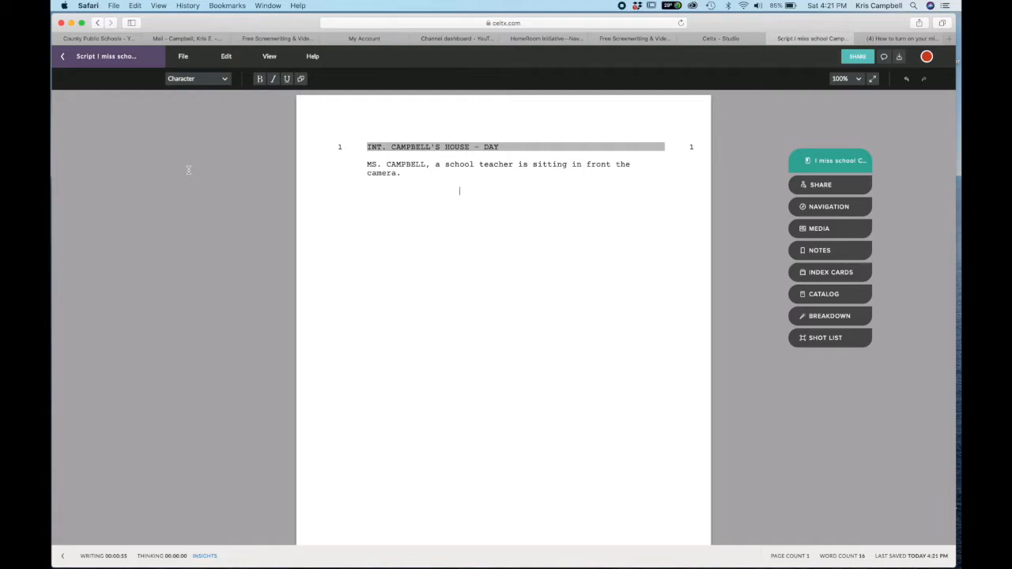
type("MS.")
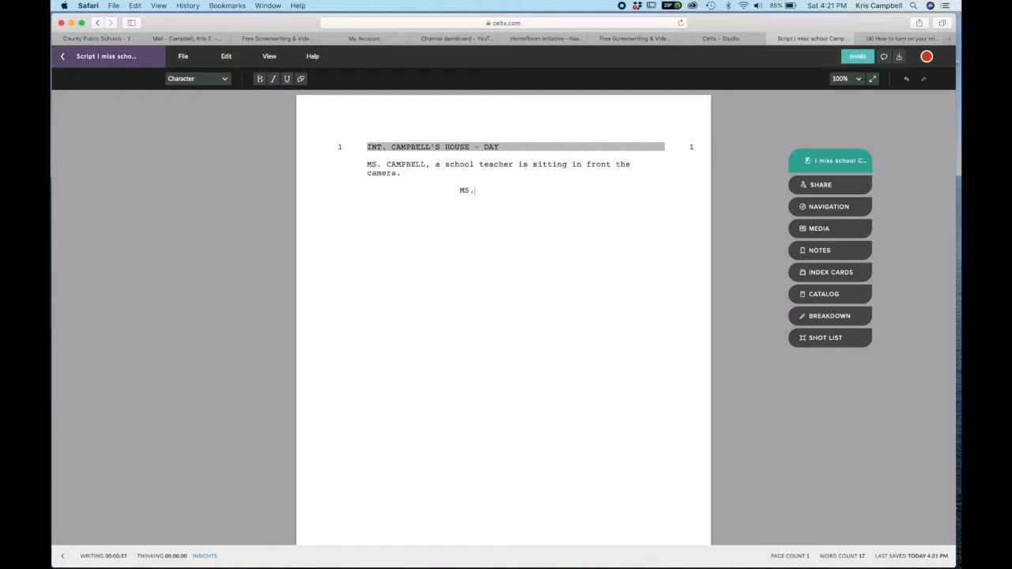
type("CAM")
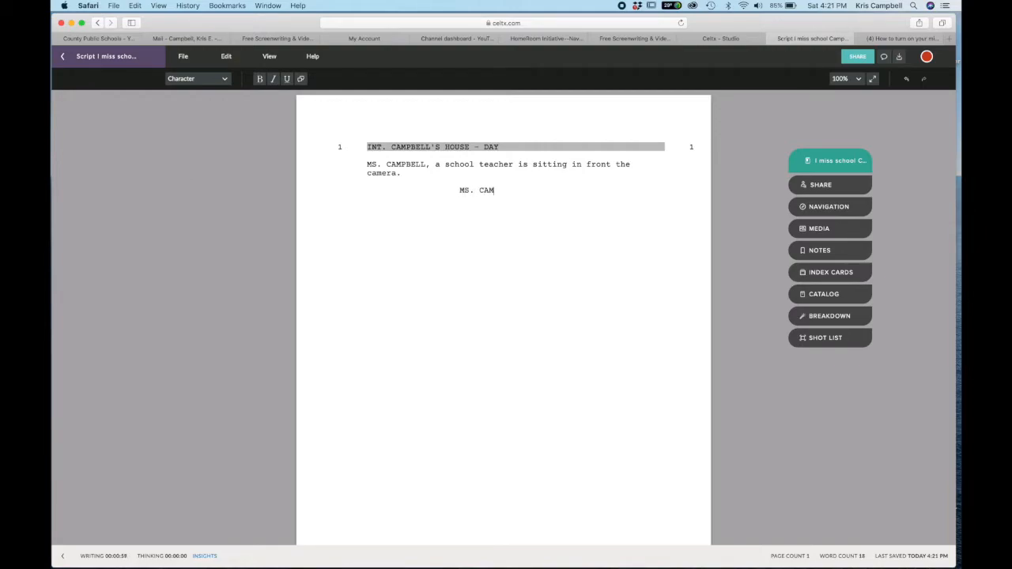
type("PBELL")
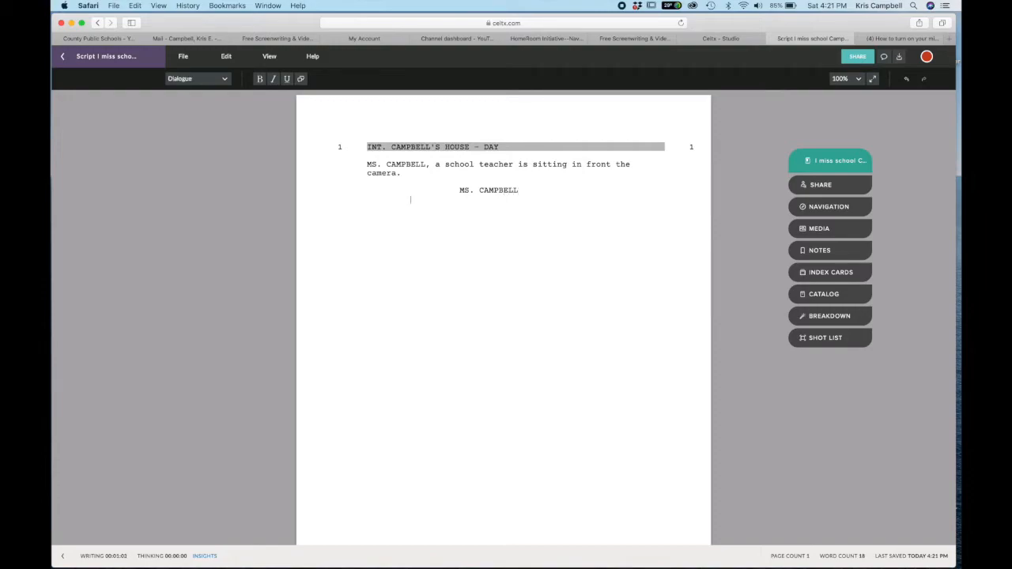
left_click(823, 294)
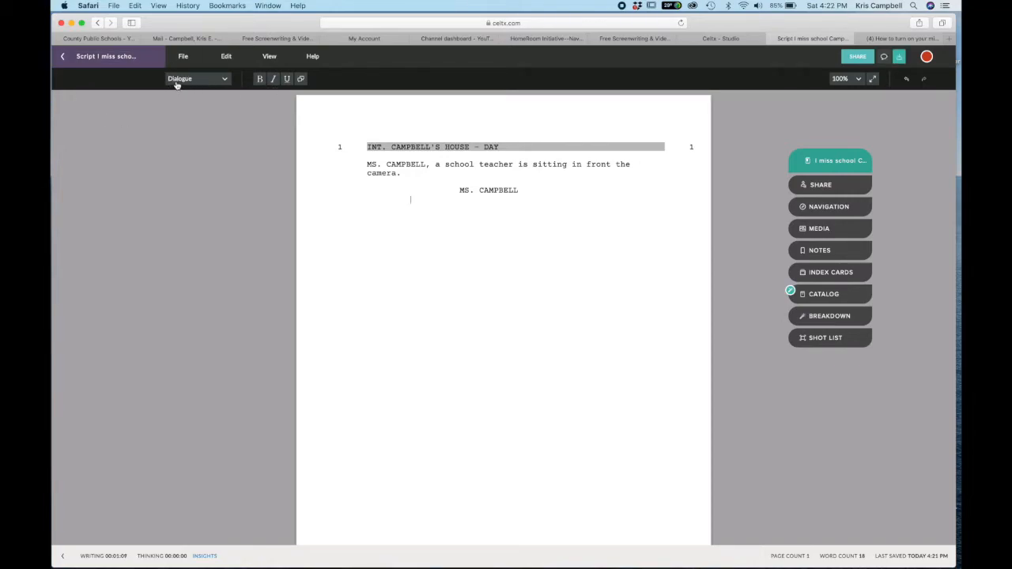
mouse_move(318, 196)
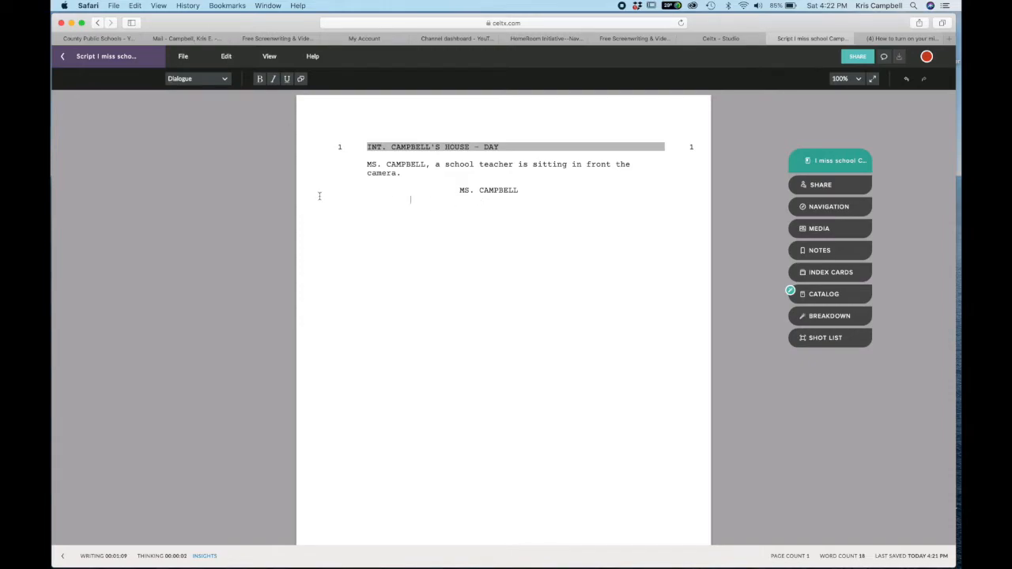
type("Hello everyo")
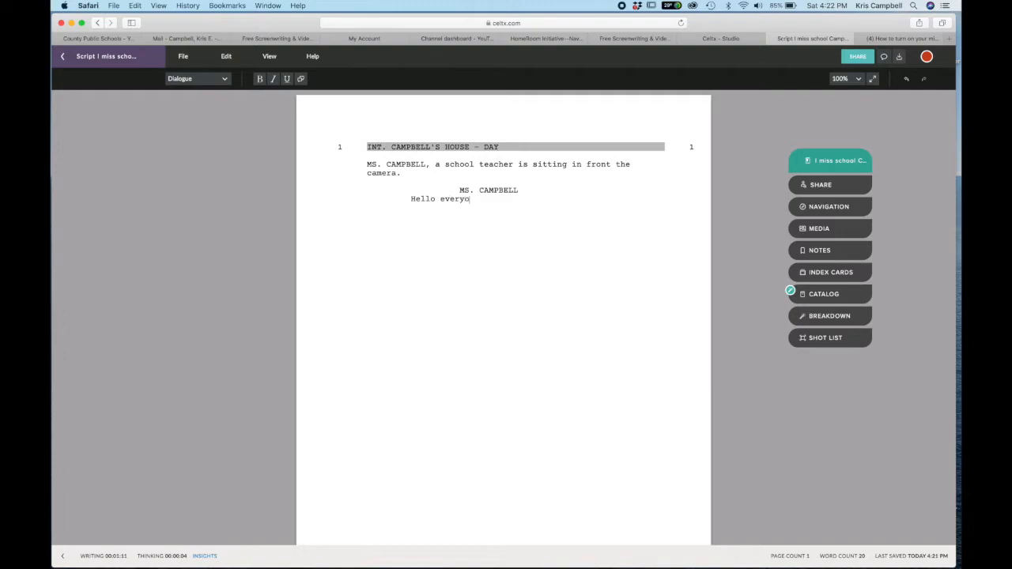
type("ne!")
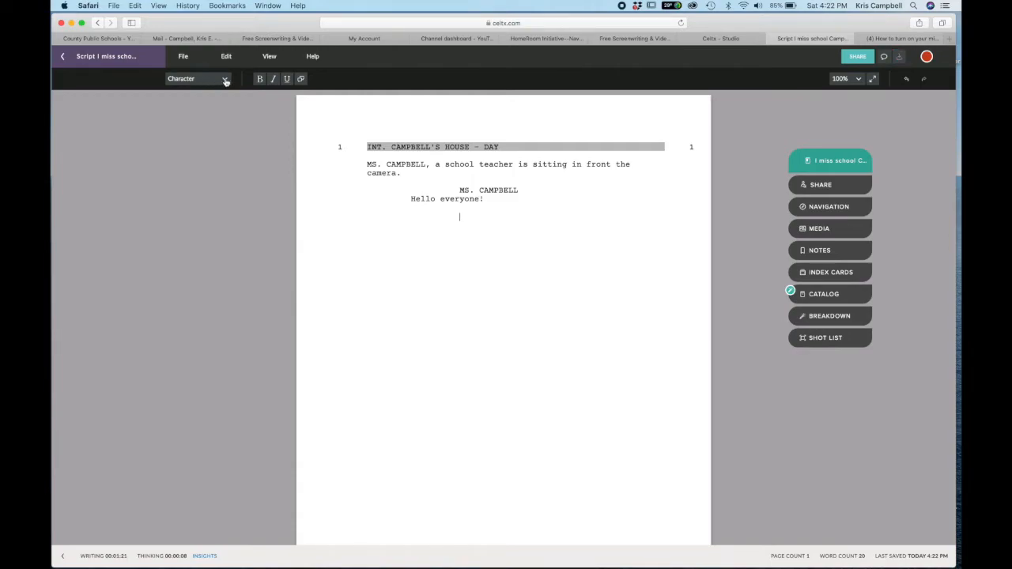
Step: Add the action 'Ms. Campbell stops talking for a moment and looks offscreen.'
left_click(198, 78)
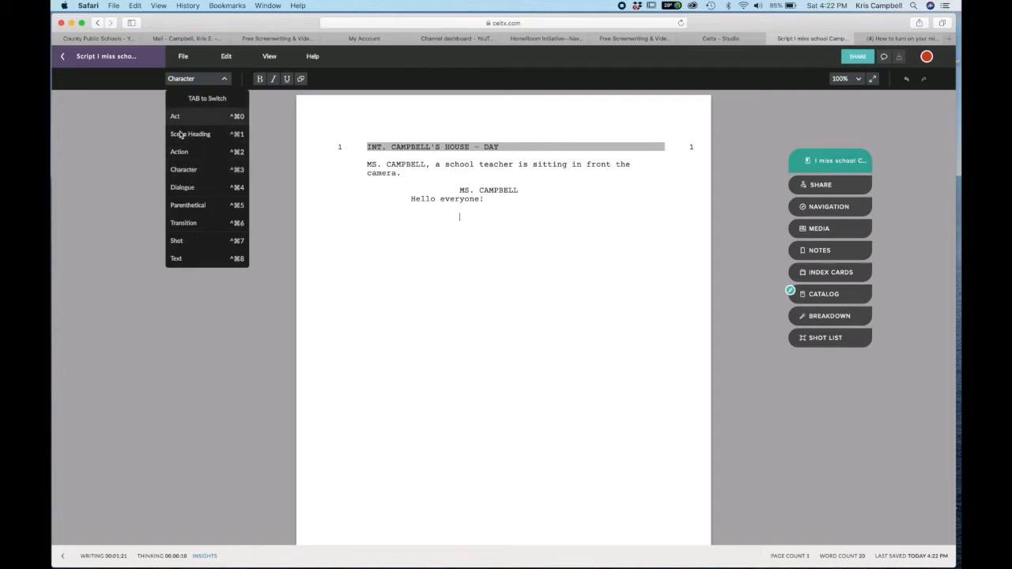
left_click(179, 151)
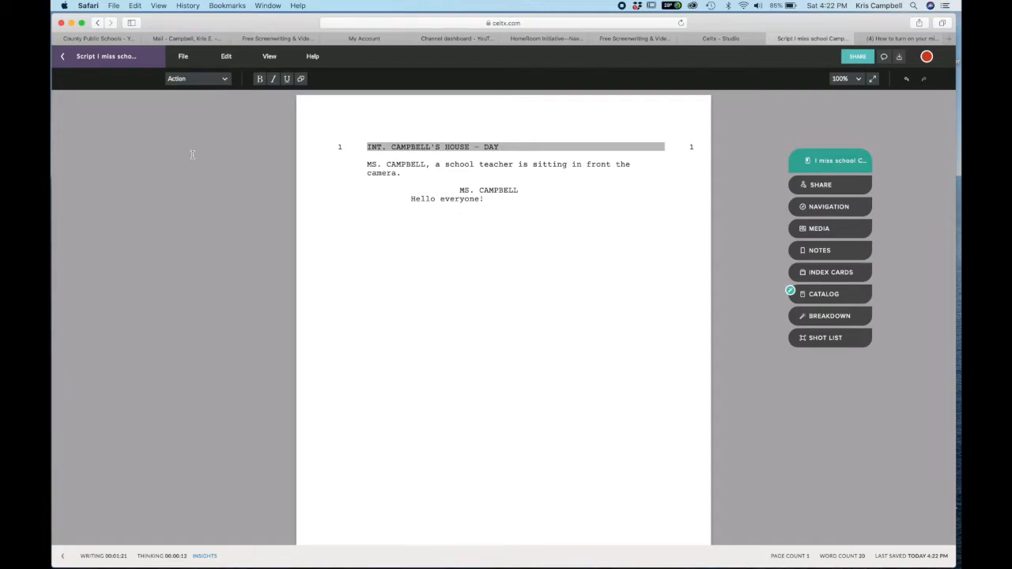
type("Ms.")
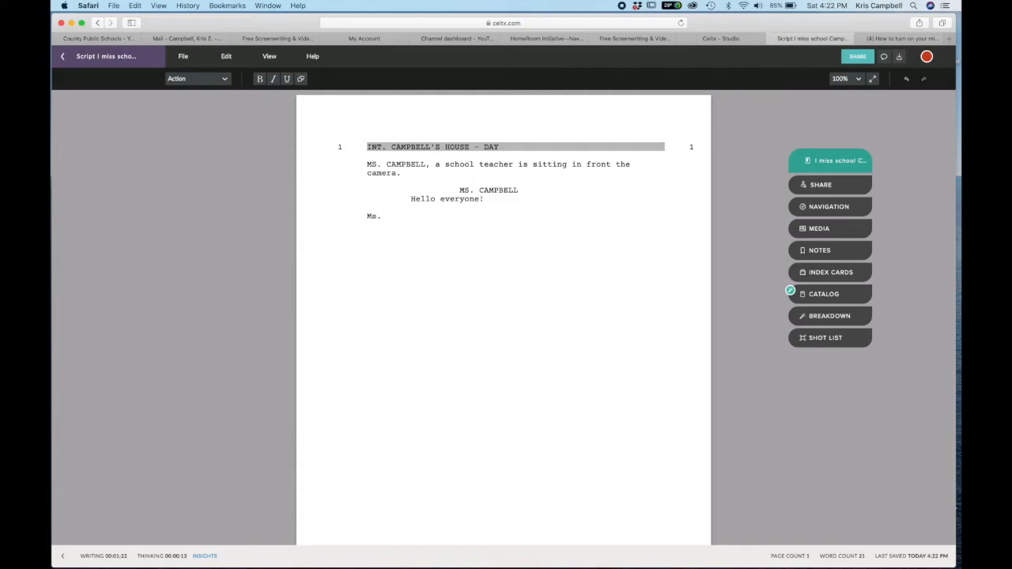
type("Campbell")
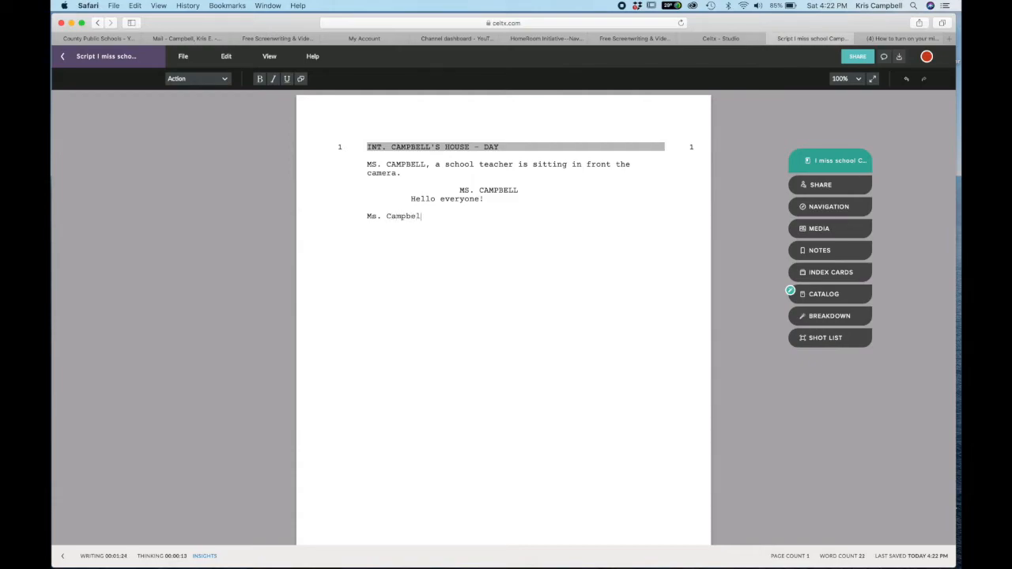
type("l")
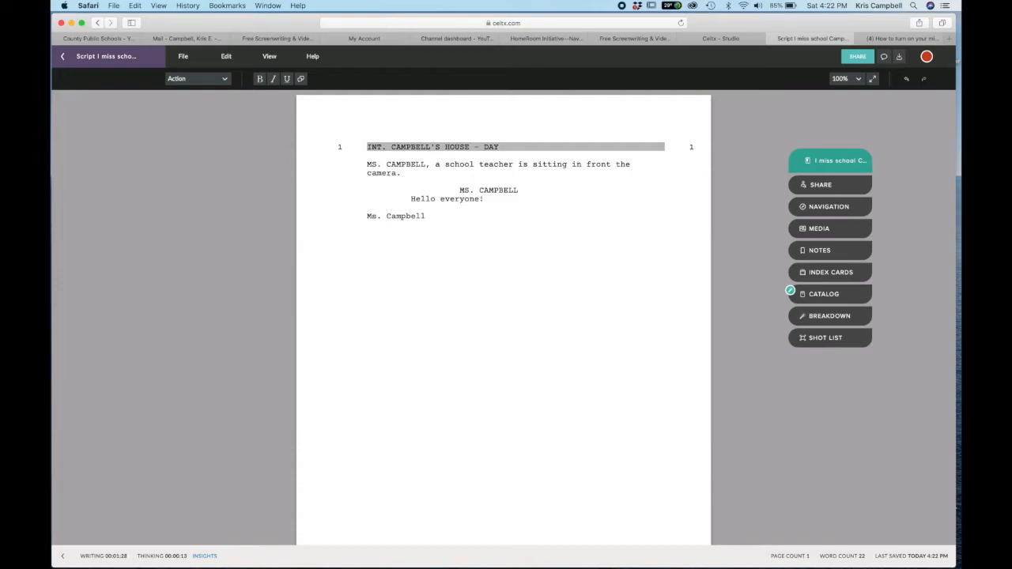
type("stops")
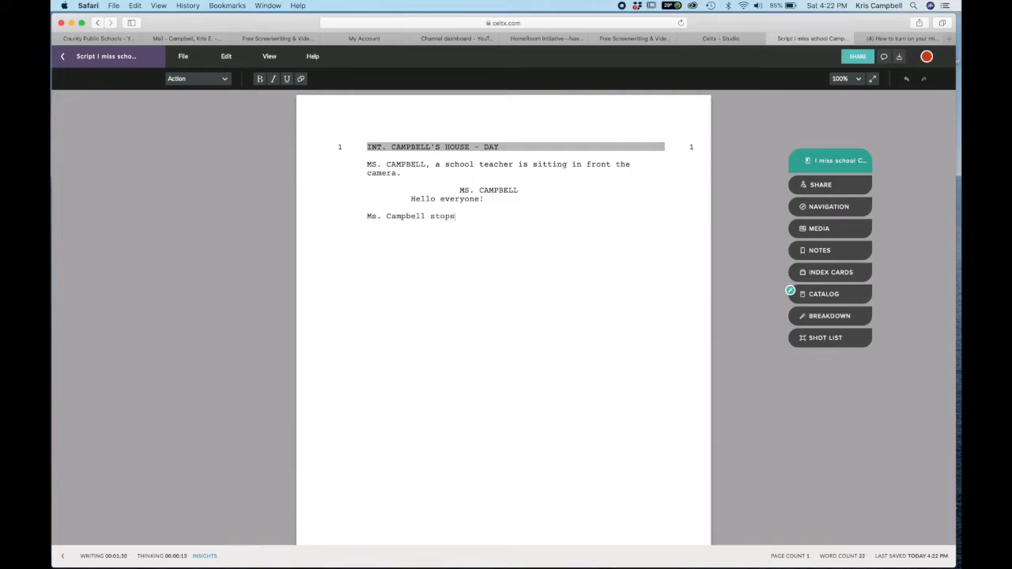
type("talking fpor a m")
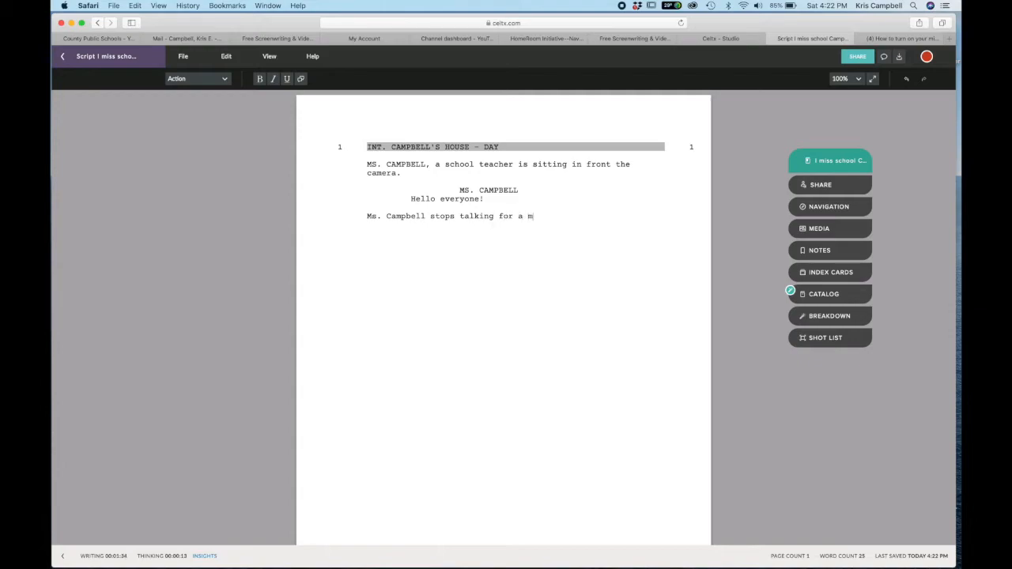
type("oment and looks offscr")
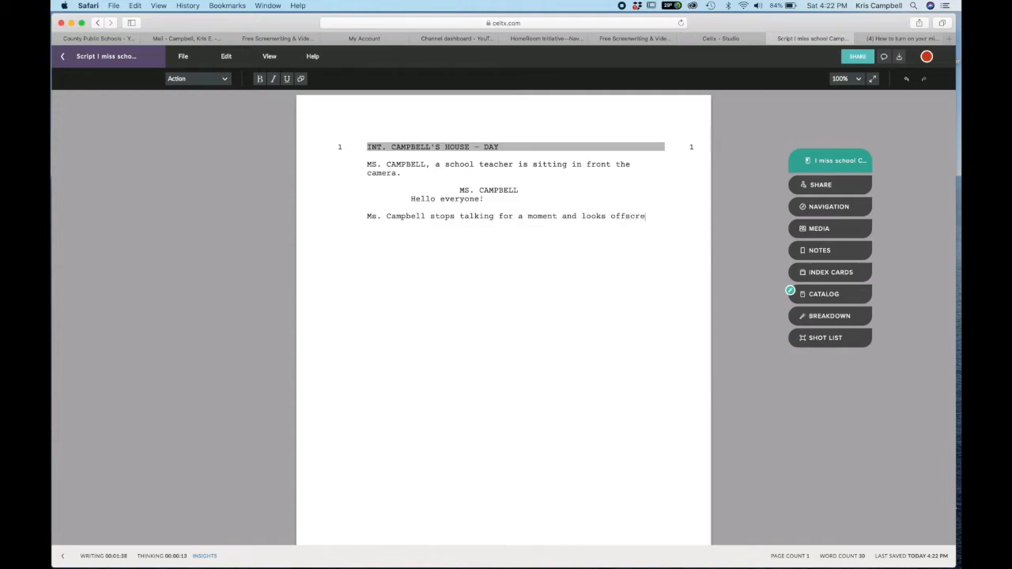
type("en.")
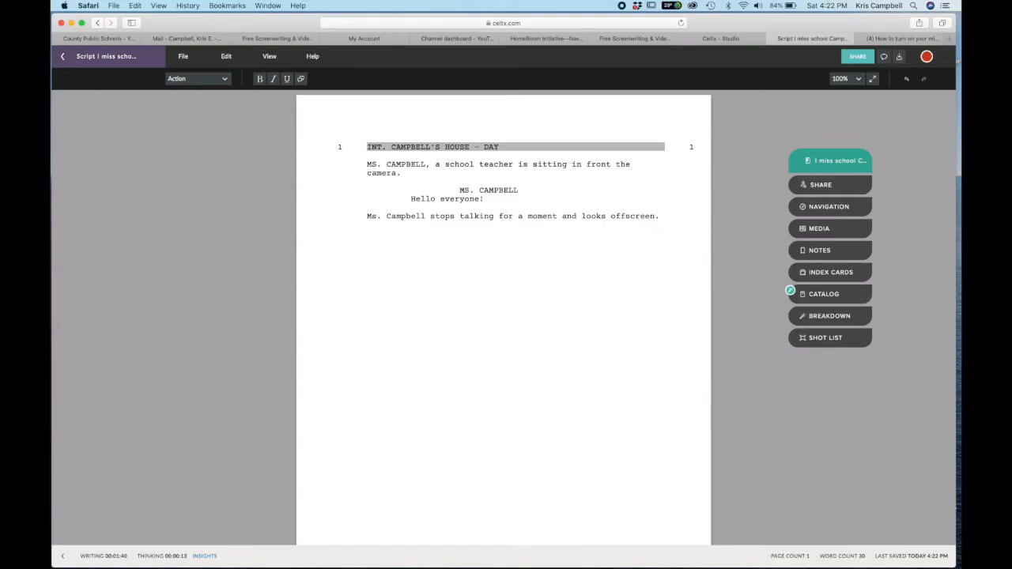
left_click(196, 78)
type("MS. CAMPBELL")
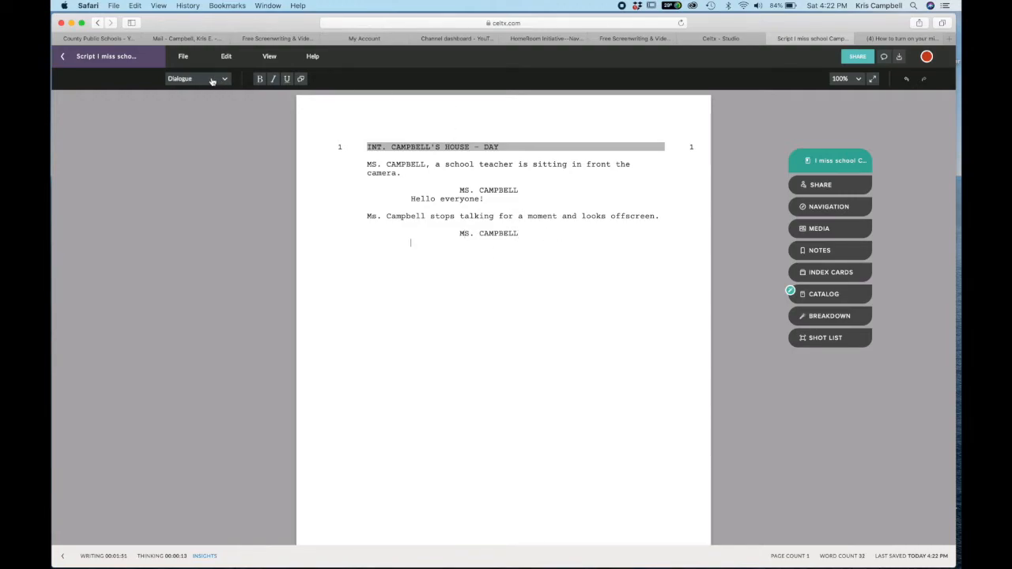
Step: Add a (Shocked) parenthetical and the dialogue 'What are you doing Blaze!'
left_click(196, 78)
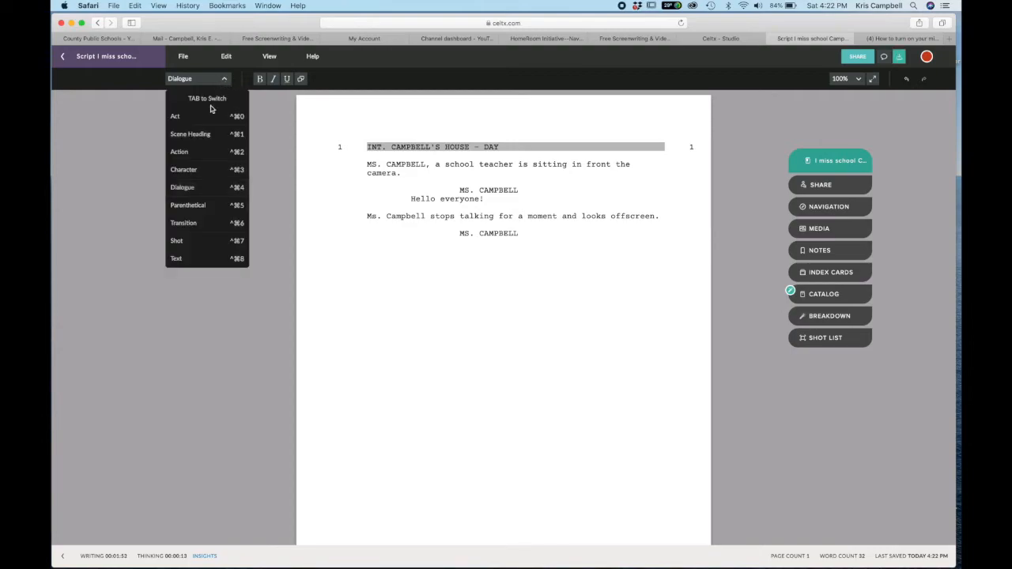
left_click(187, 205)
type("(Shocked)")
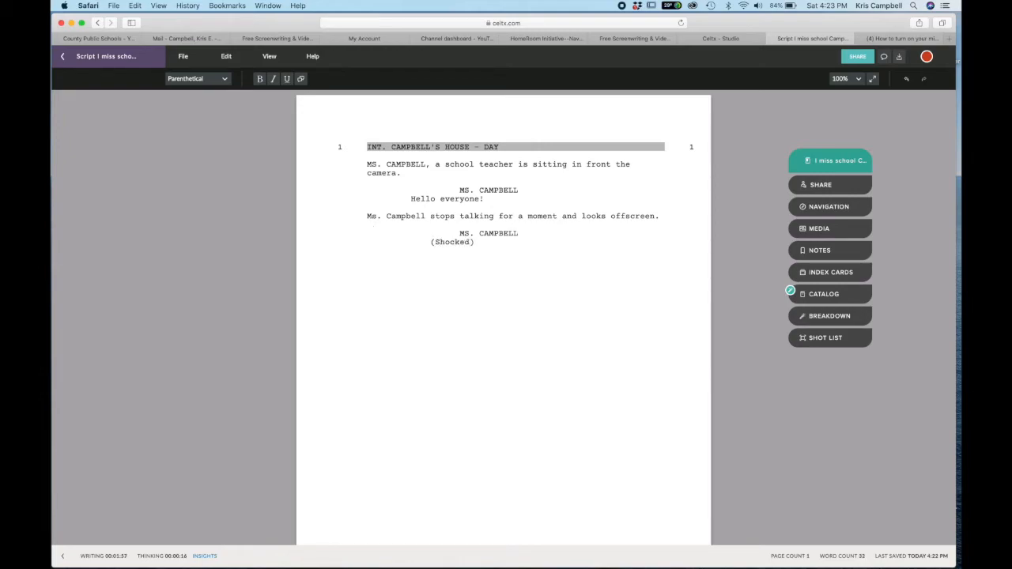
left_click(196, 78)
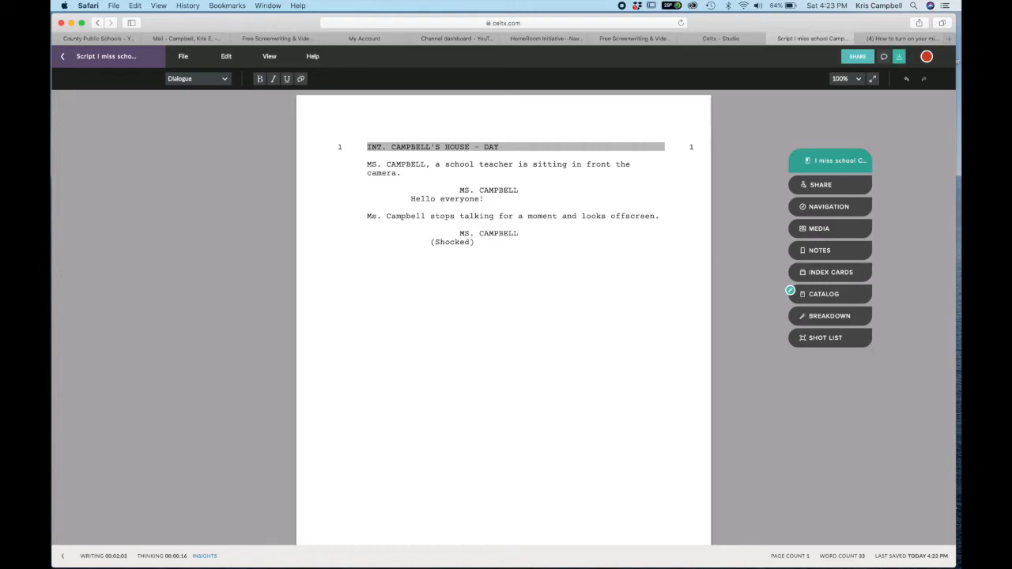
type("What are")
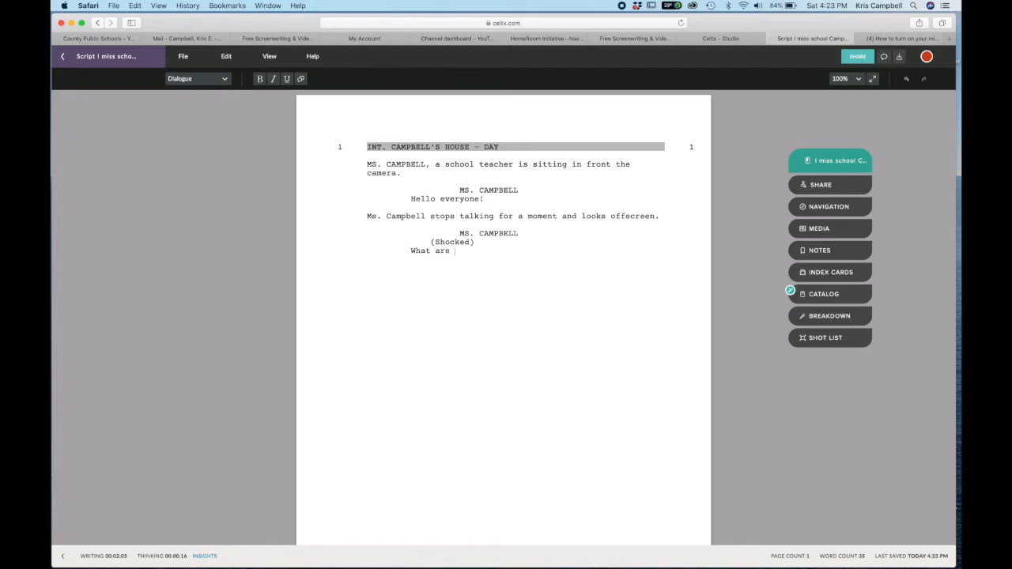
type("you doing")
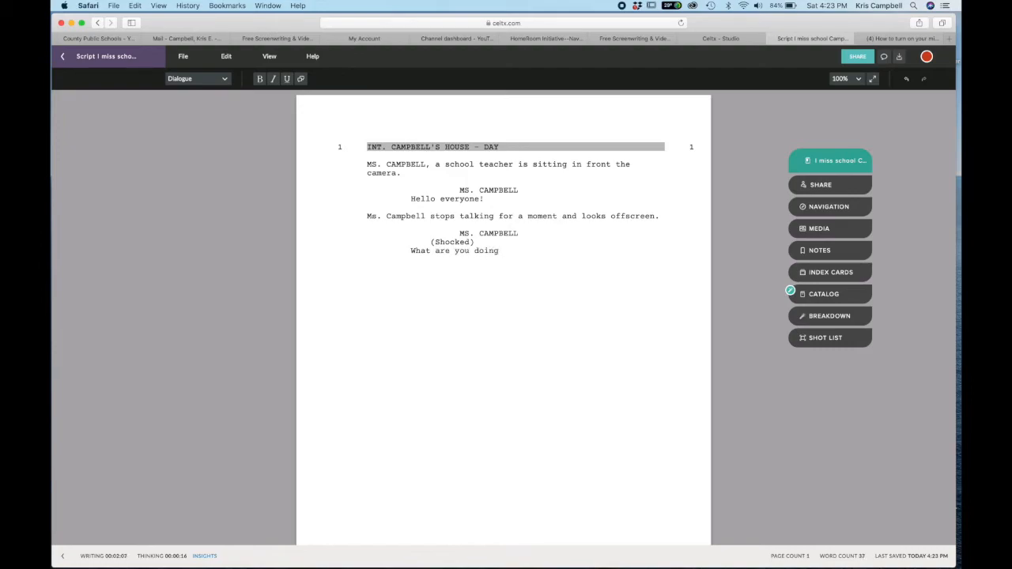
type("Blaz")
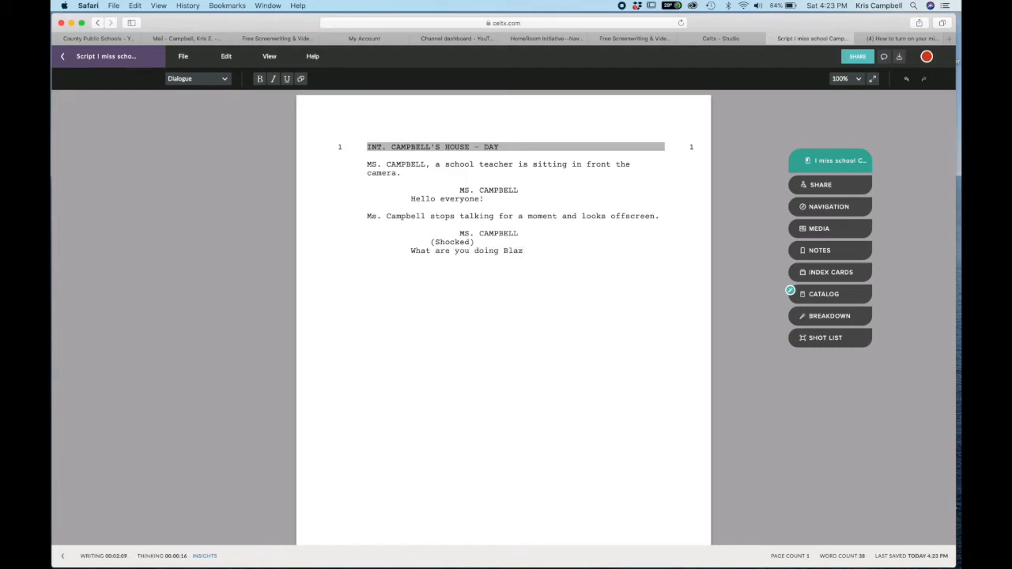
type("e!")
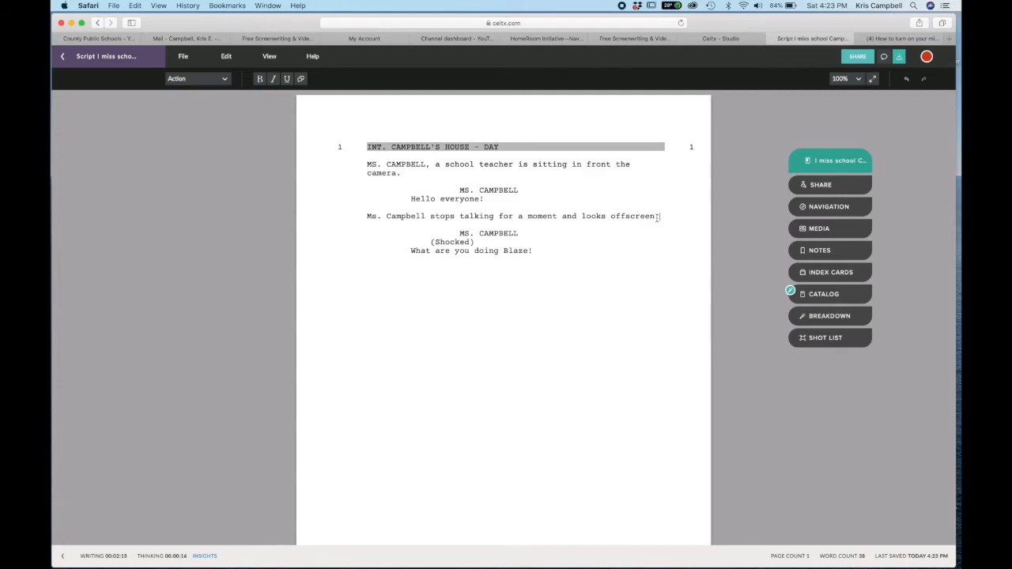
Step: Type the action 'BLAZE, the dog is barking offscreen.' below the offscreen look
type("Bl")
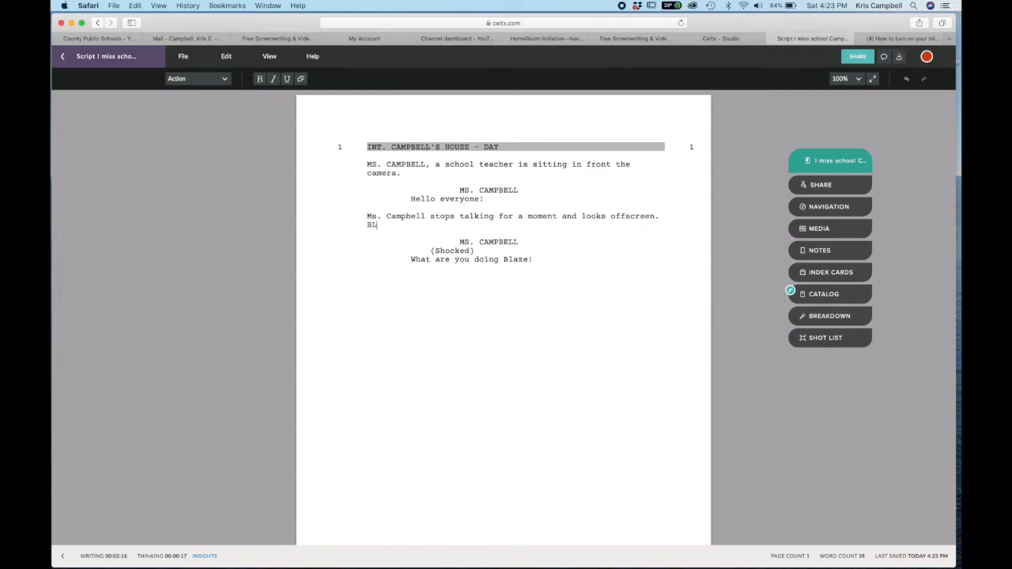
type("AZE, the dog")
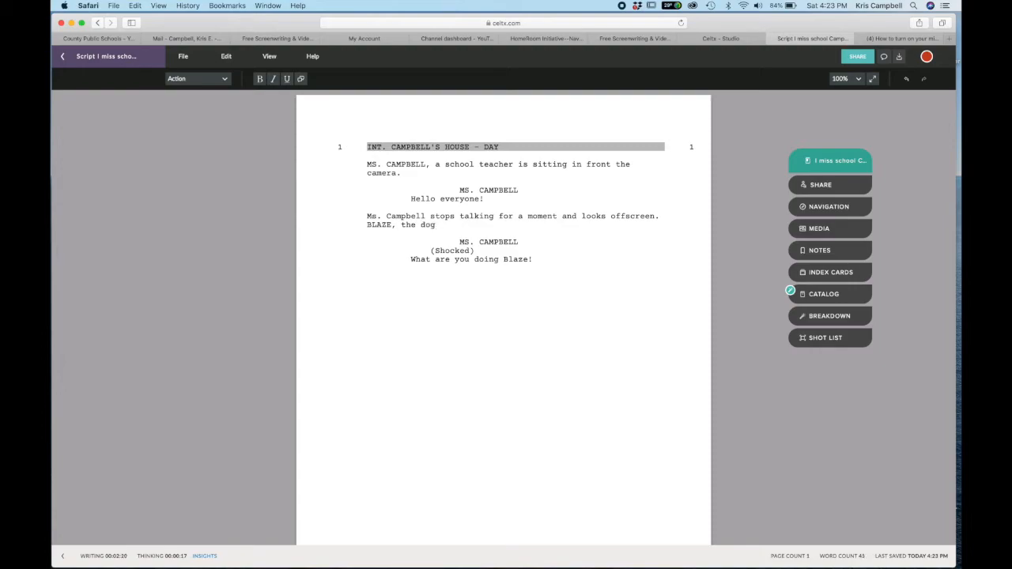
type("is barking")
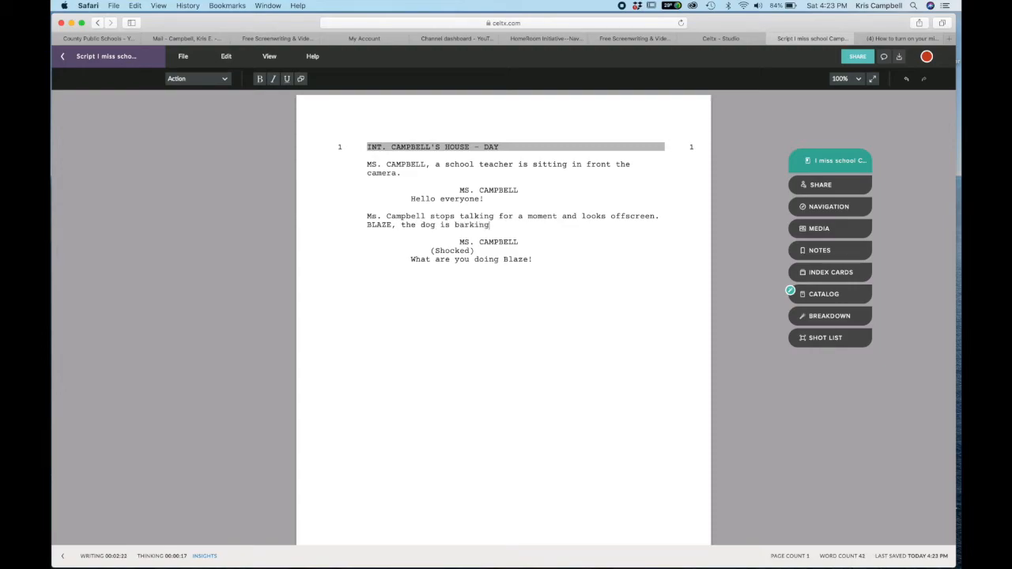
type("offscreen.")
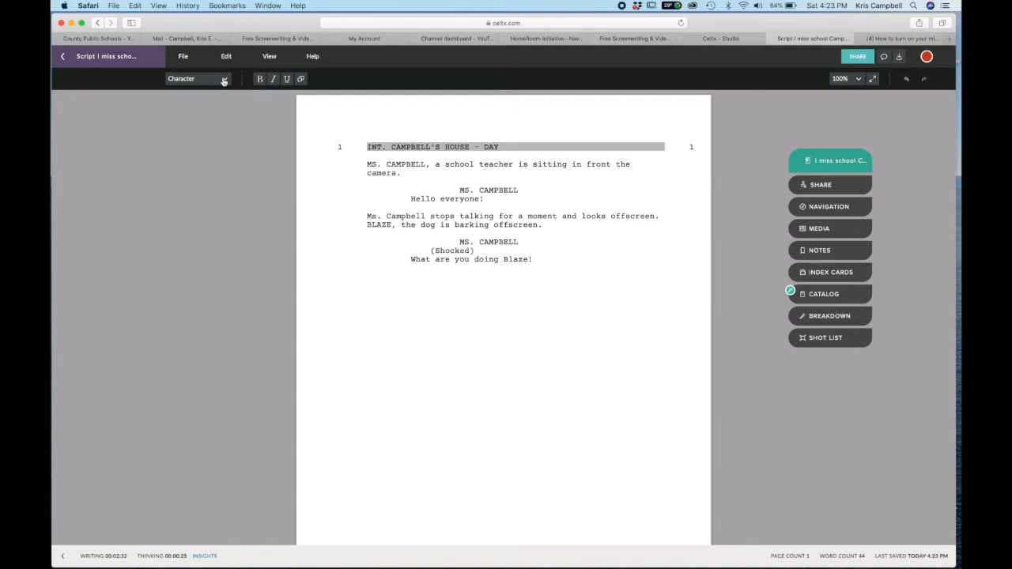
Step: Begin scene 2 with the heading INT. CAMPBELL'S HOUSE - DAY
left_click(198, 78)
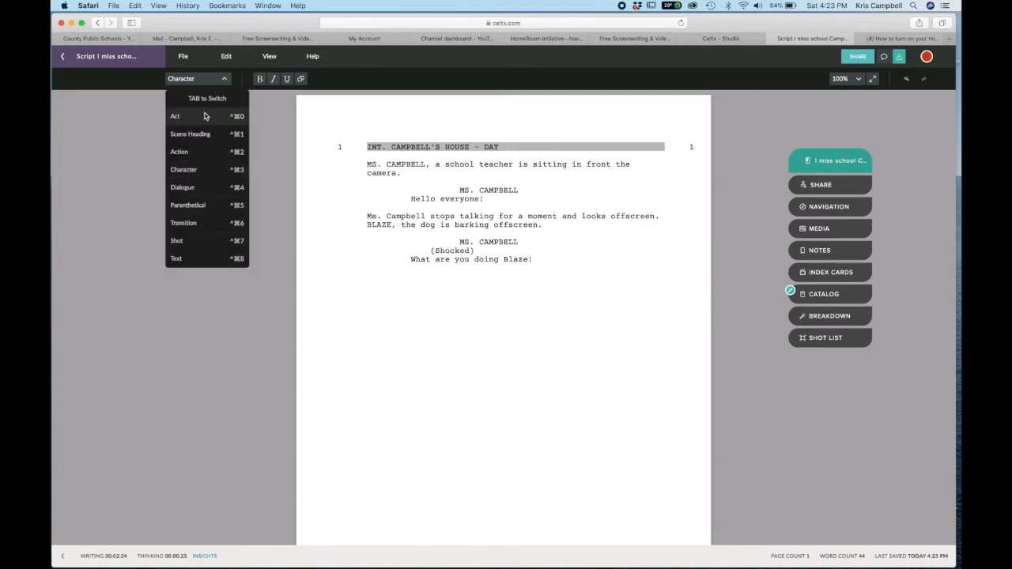
left_click(190, 133)
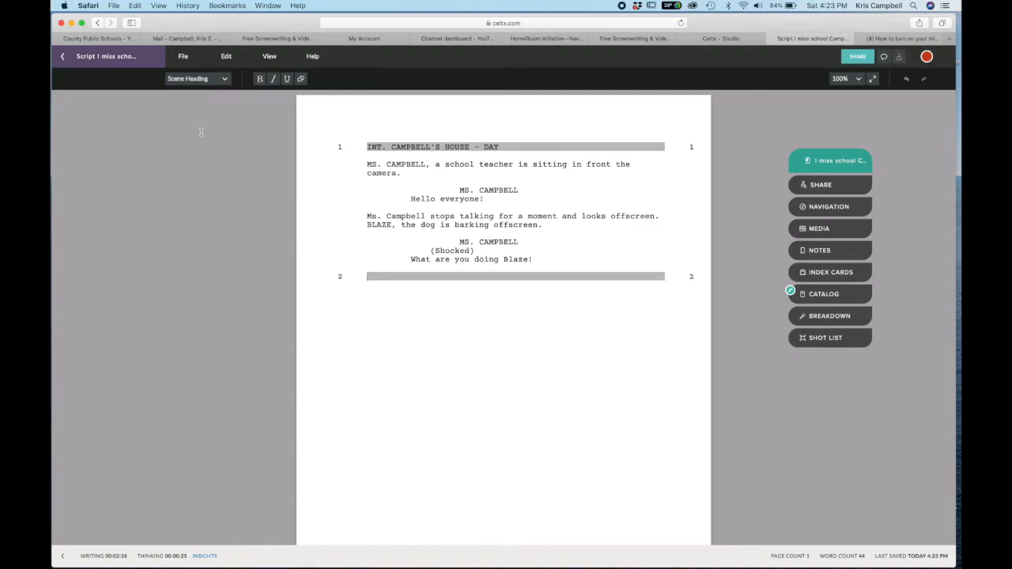
type("INT. CAMPBELL'S HOUSE - DAY")
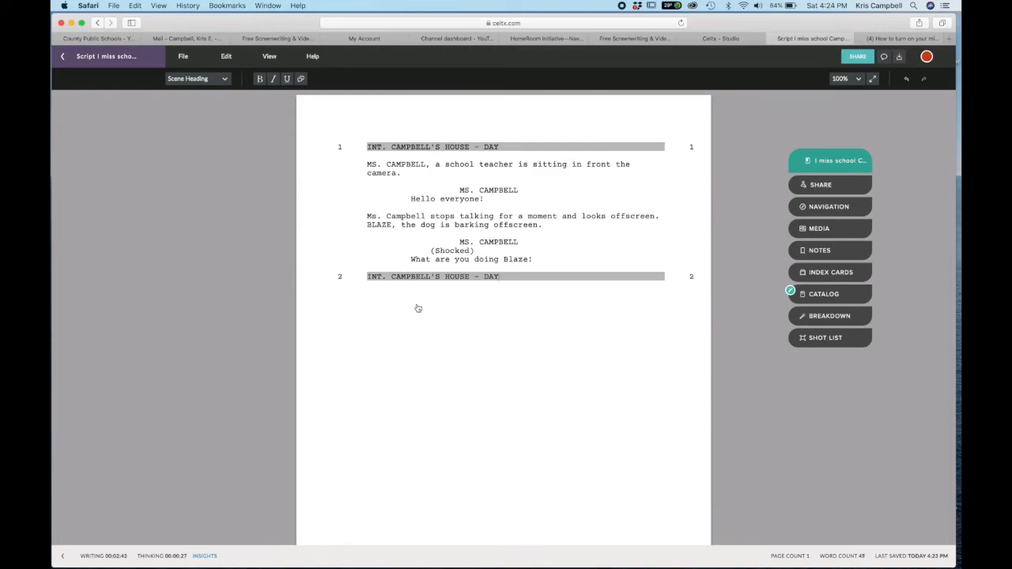
Step: Add the action 'Ms. Campbell is looking amused.' and her line 'Well that's interesting Brennan.'
type("Ms. Campbel")
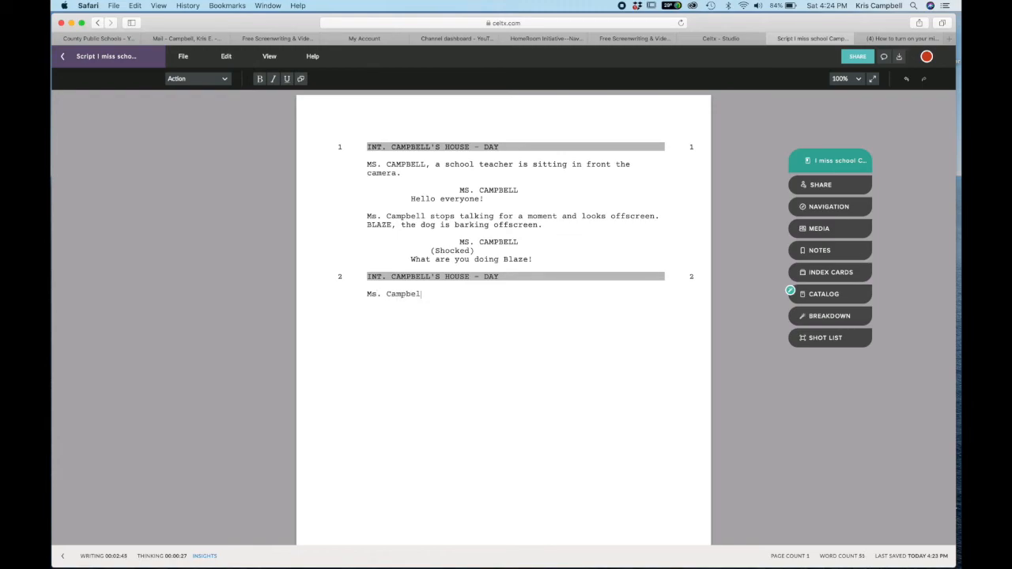
type("is")
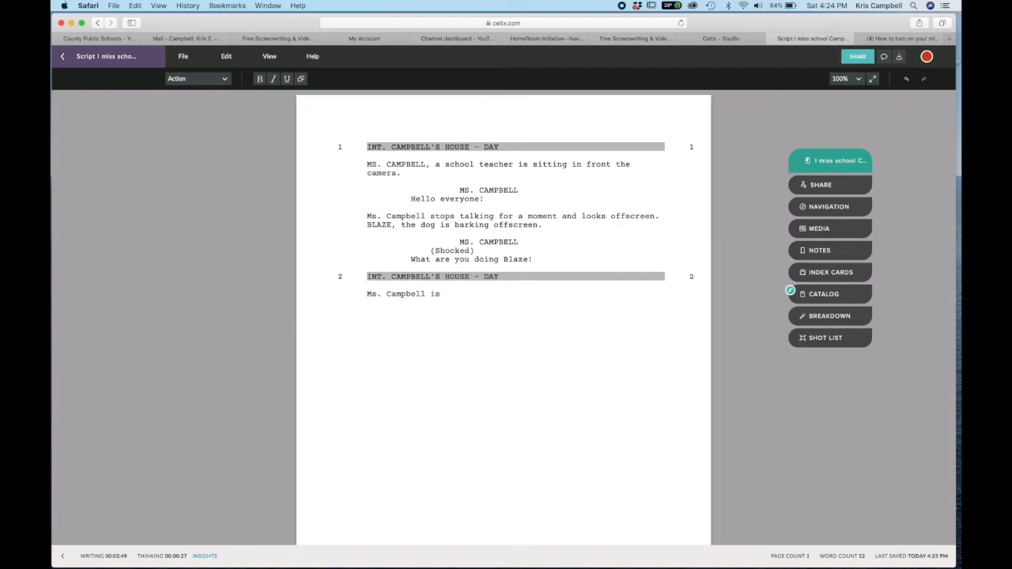
type("looking")
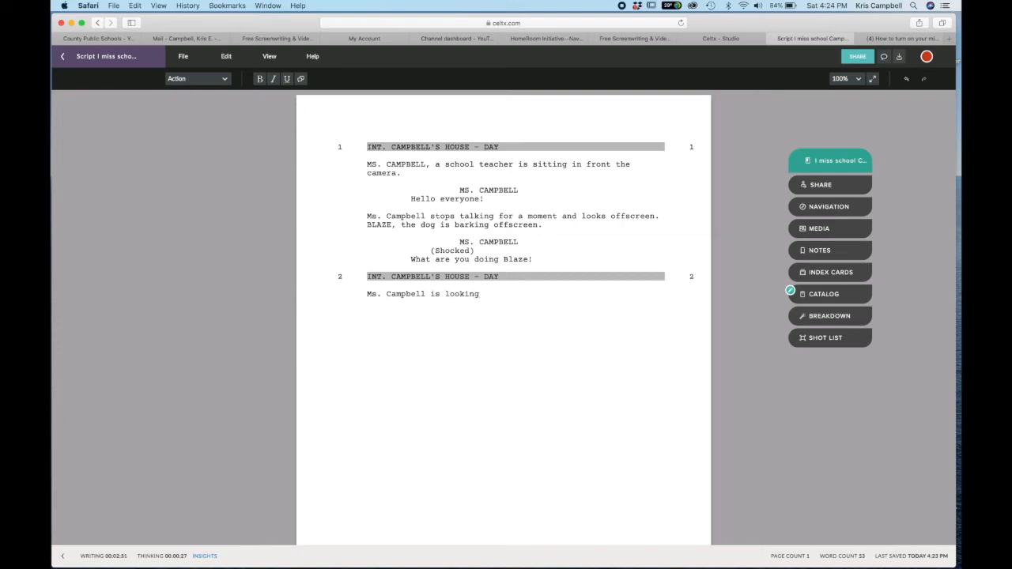
type("am")
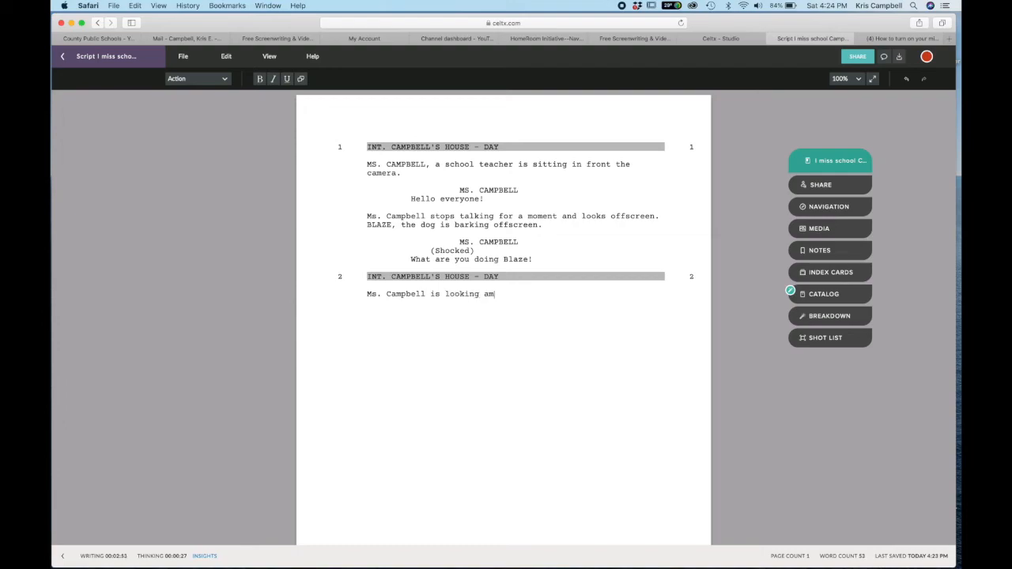
type("used.")
type("M")
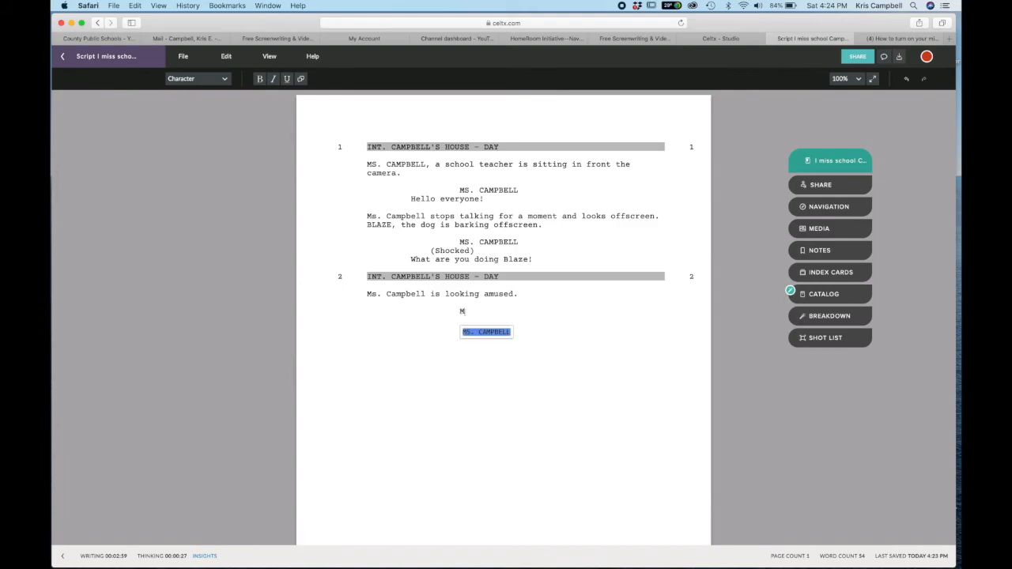
type("Well that's interesting Brennan.")
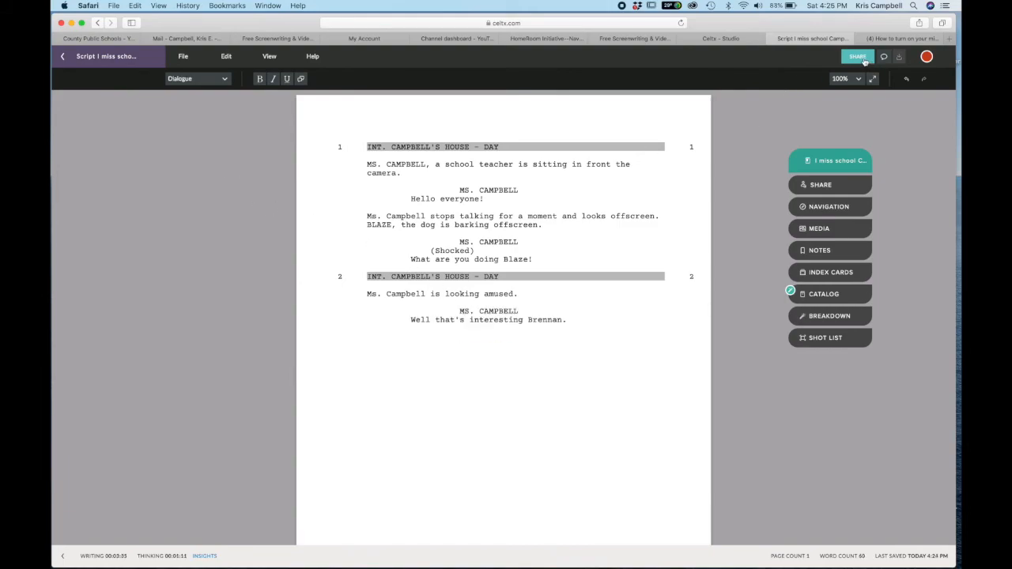
Step: Open project sharing for 'I miss school Campbell' and select the teacher's suggested work email
left_click(858, 56)
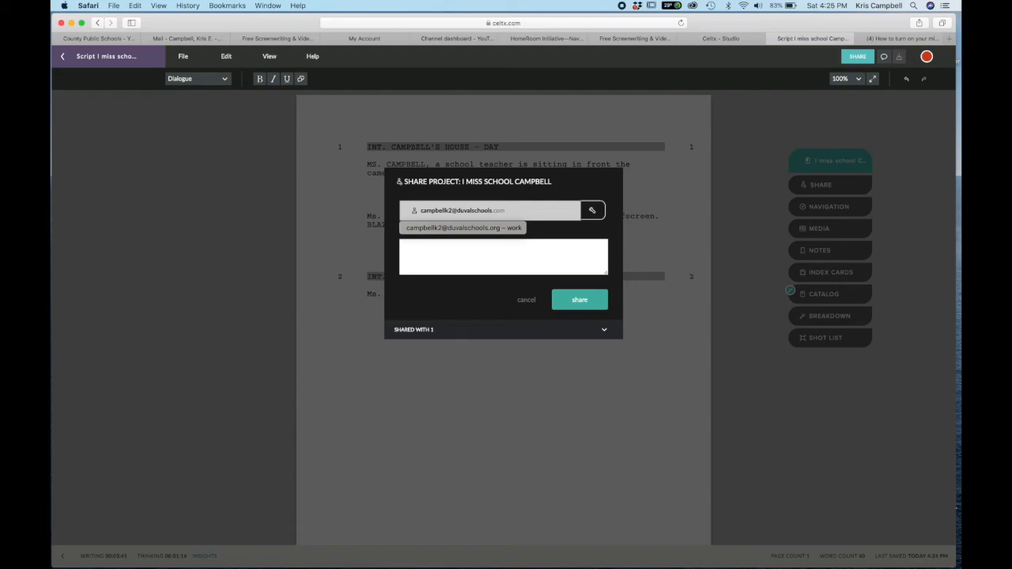
left_click(465, 228)
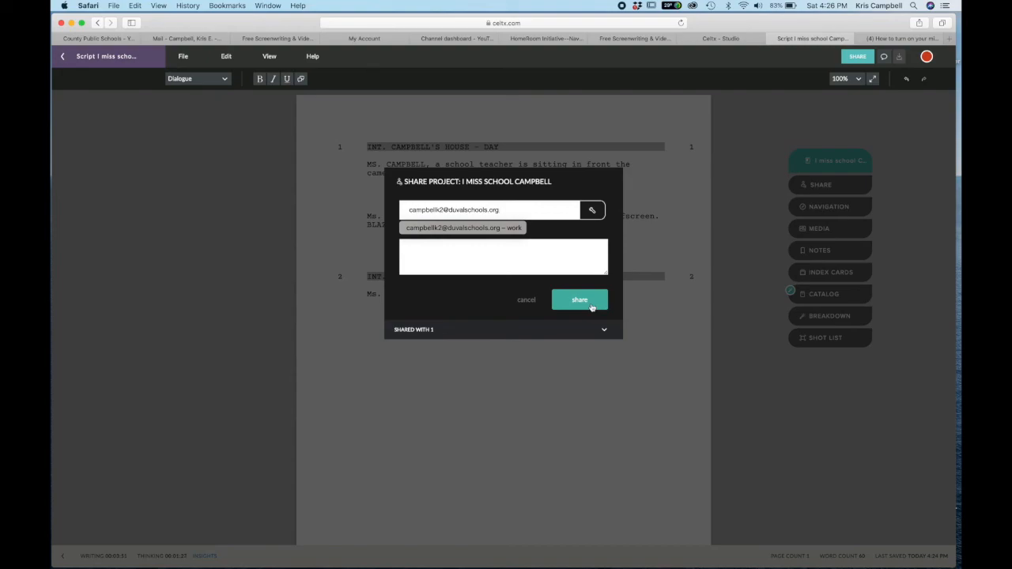
mouse_move(552, 307)
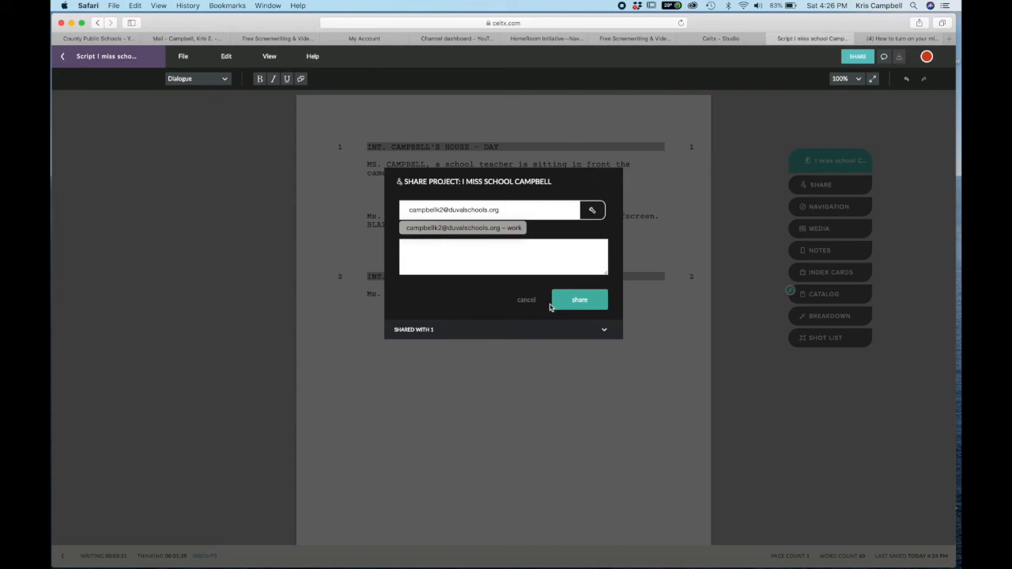